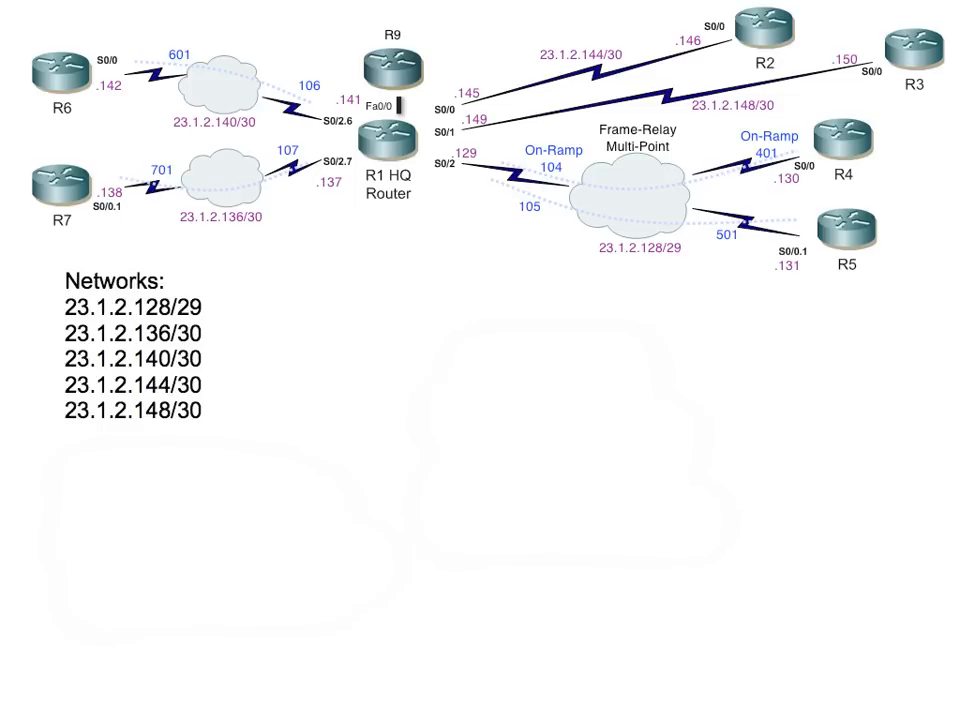
mouse_move(648, 264)
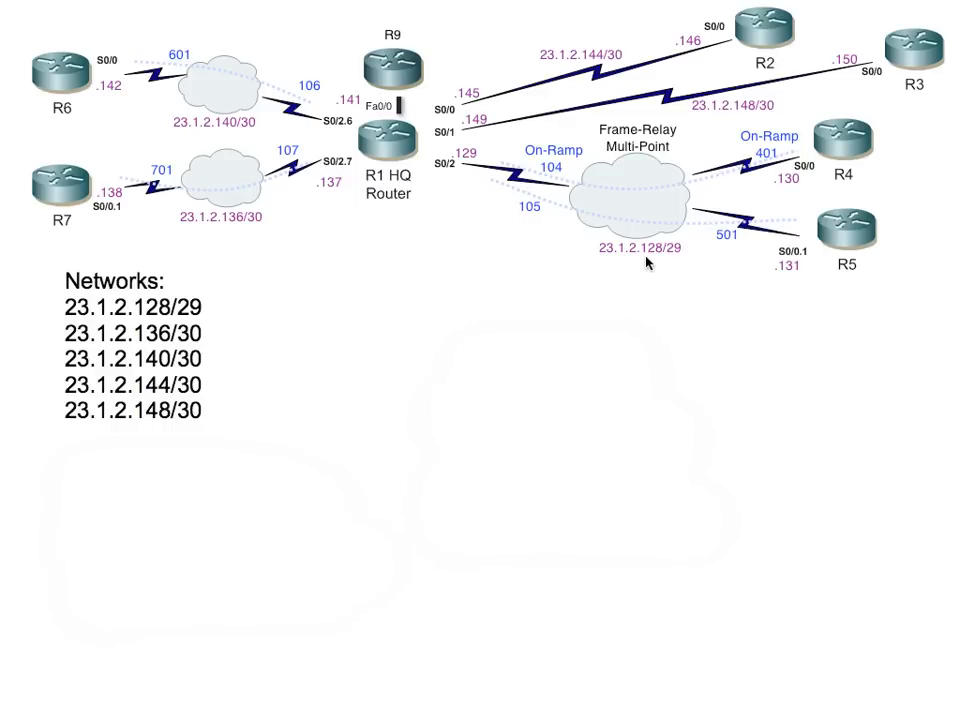
mouse_move(652, 252)
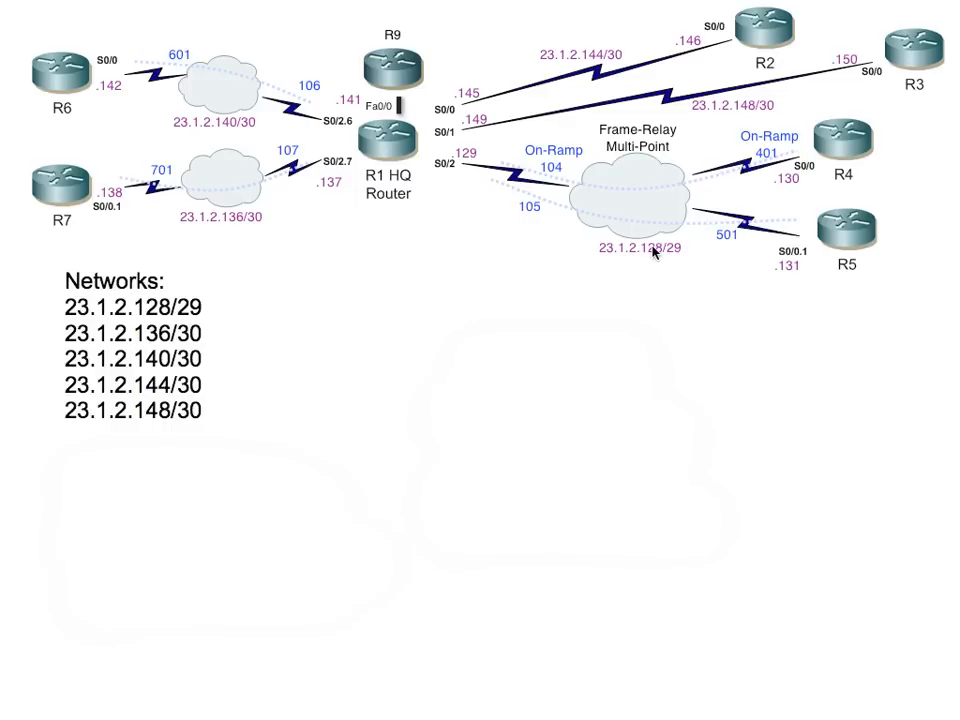
mouse_move(240, 230)
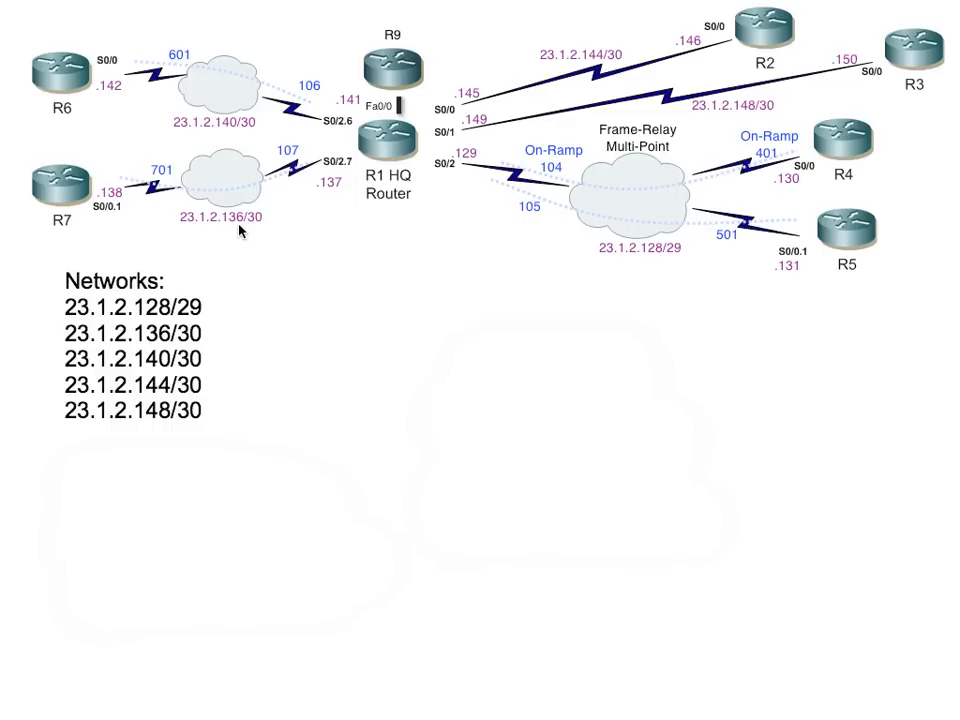
mouse_move(230, 136)
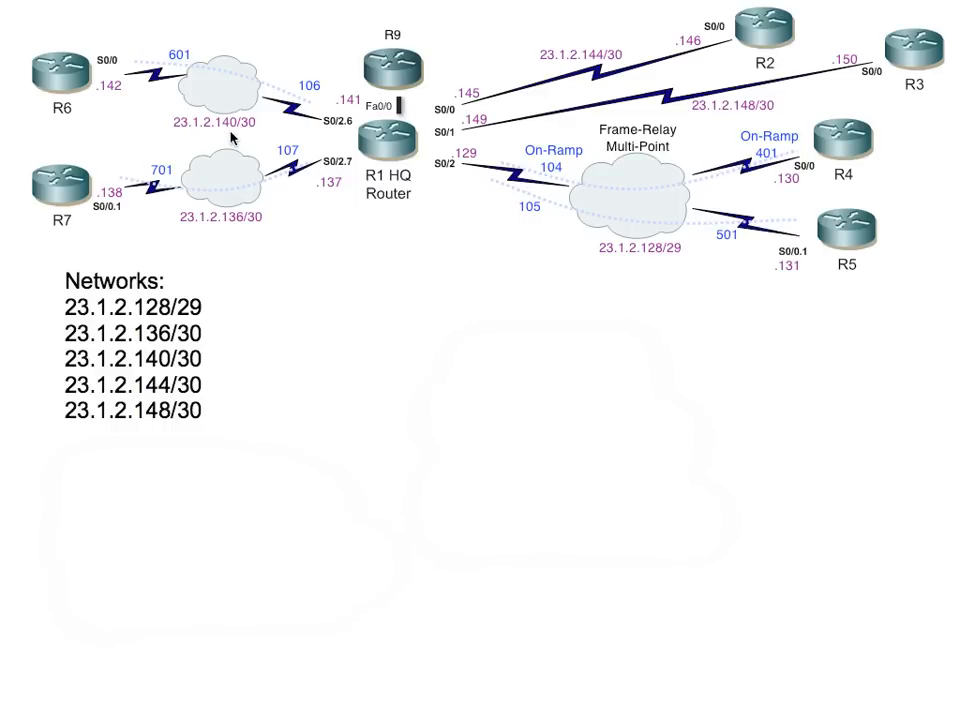
mouse_move(604, 68)
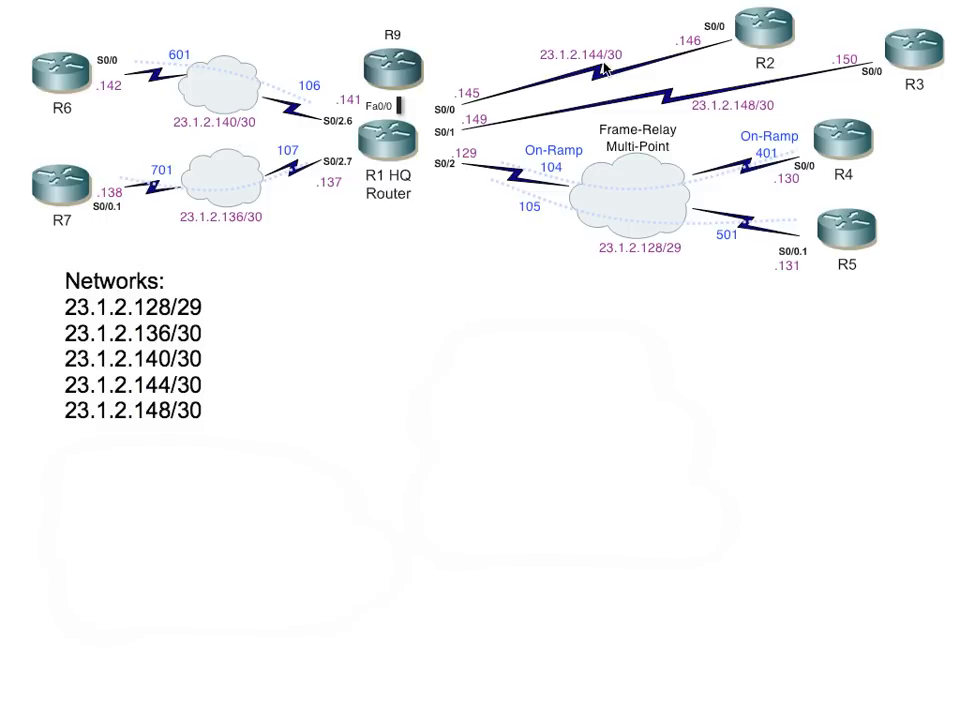
mouse_move(432, 220)
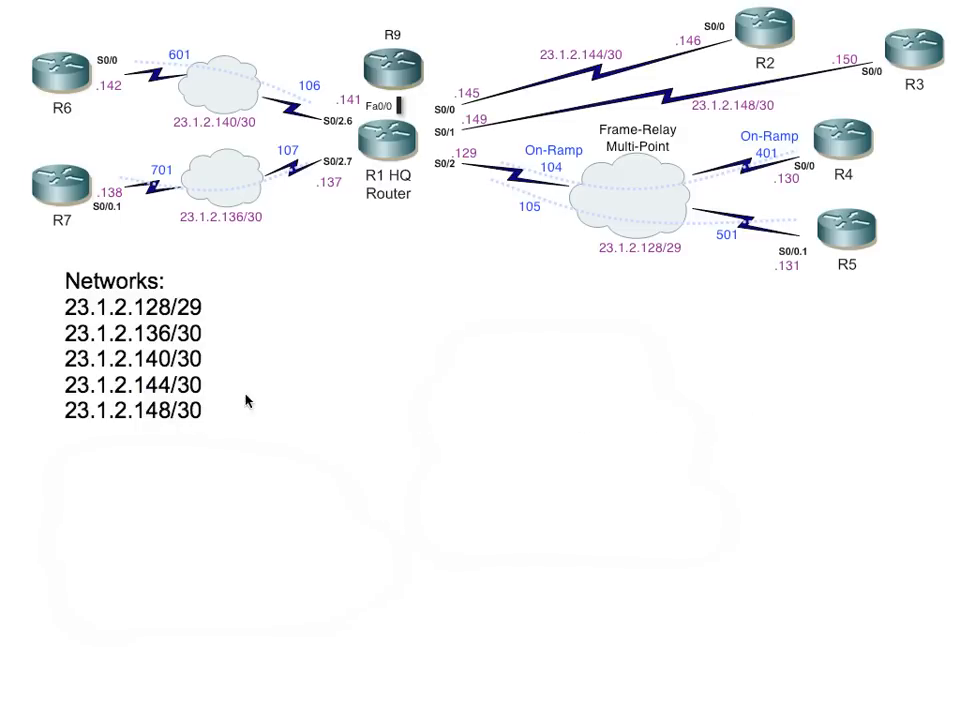
mouse_move(390, 78)
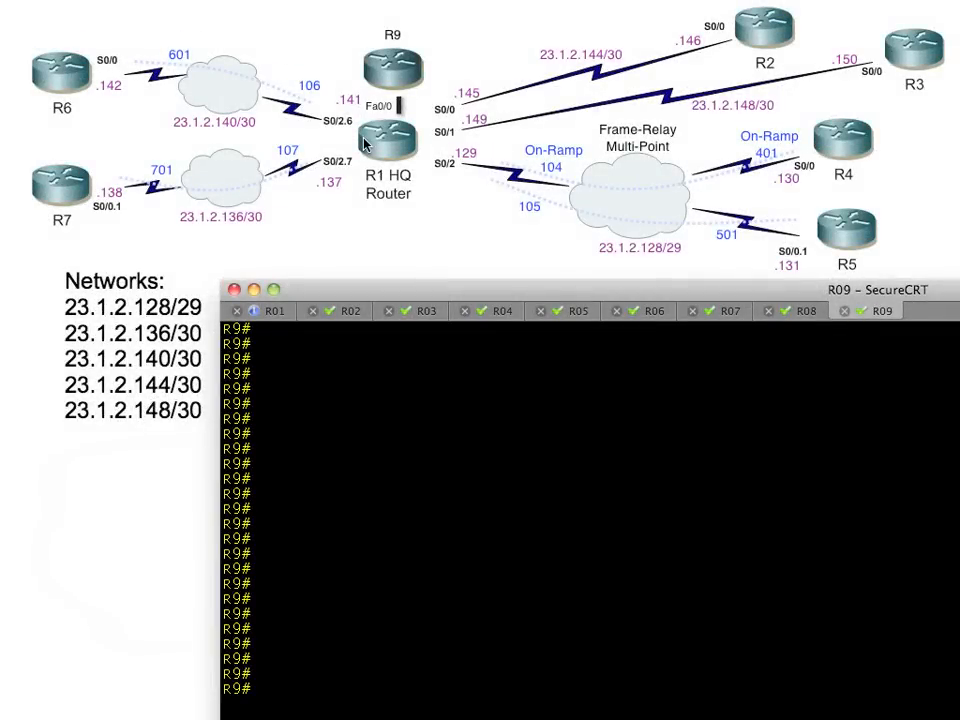
mouse_move(388, 144)
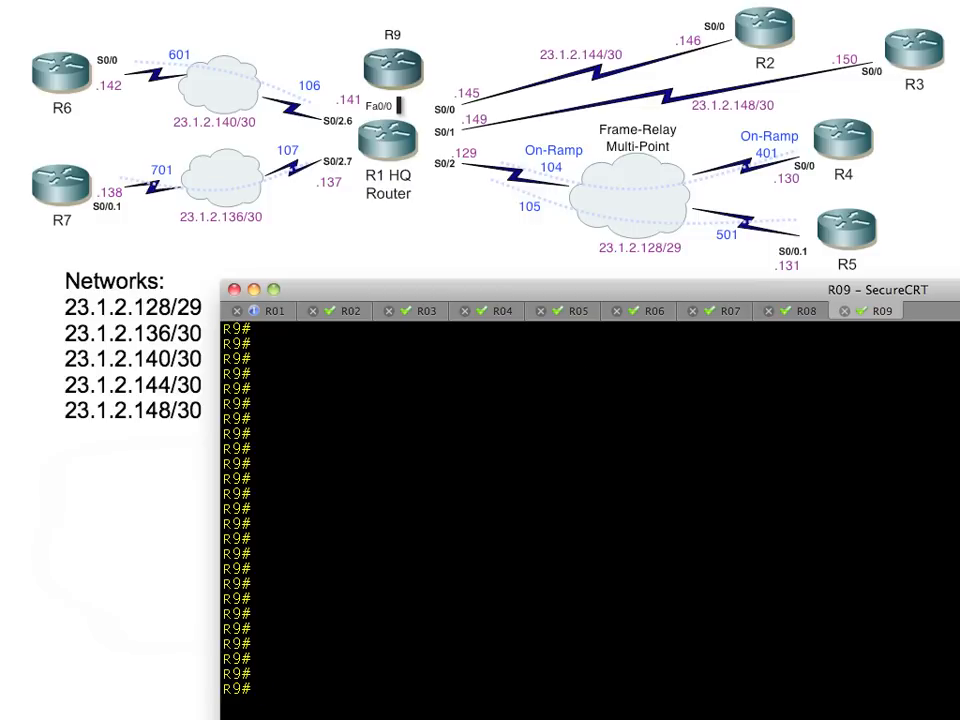
Display R9's EIGRP routes and highlight the 1.1.1.0 entry among the 23.1.2.x subnets
text(show ip route eigrp)
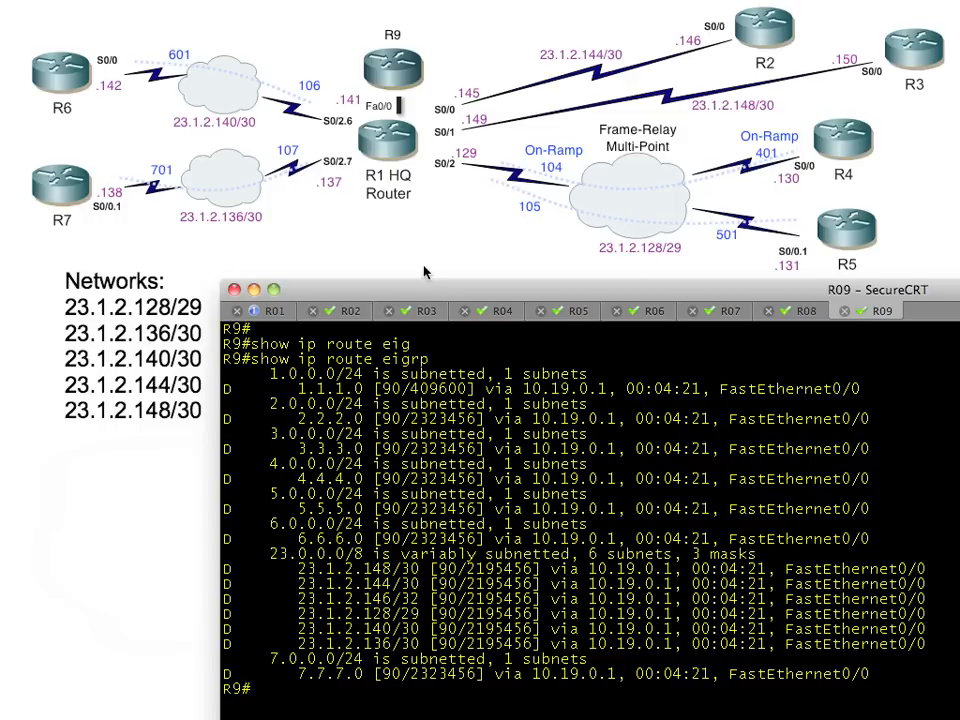
mouse_move(252, 400)
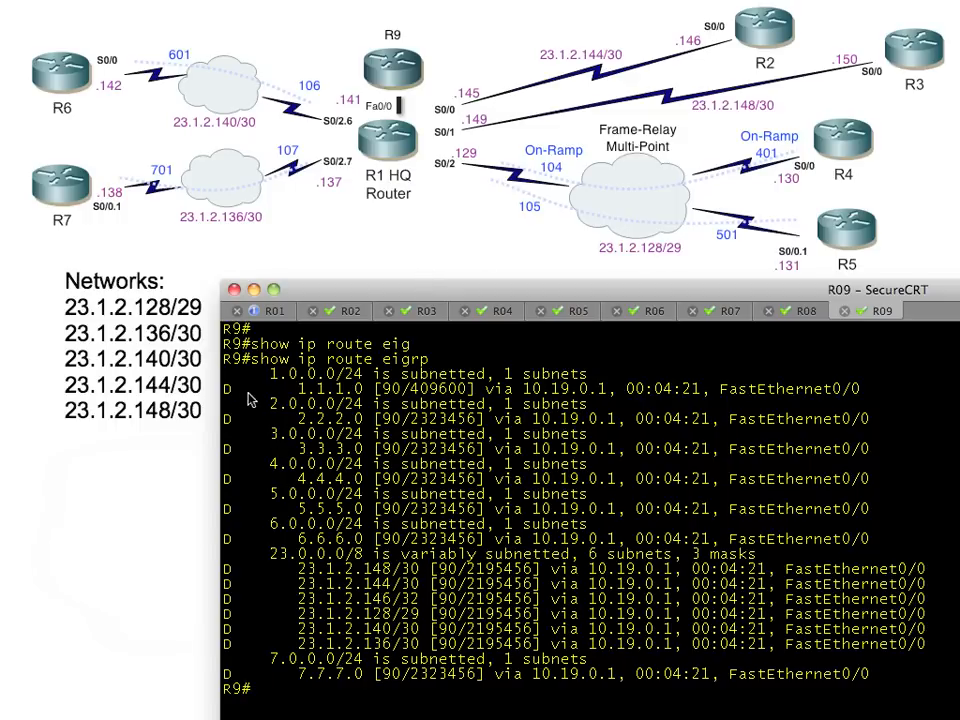
double_click(310, 388)
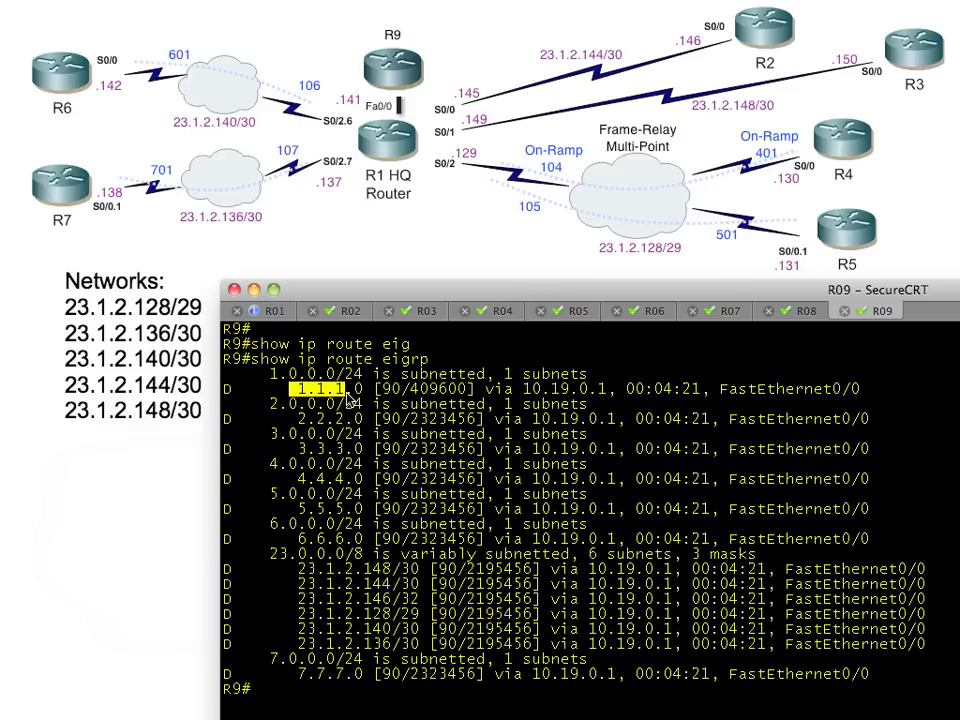
mouse_move(392, 156)
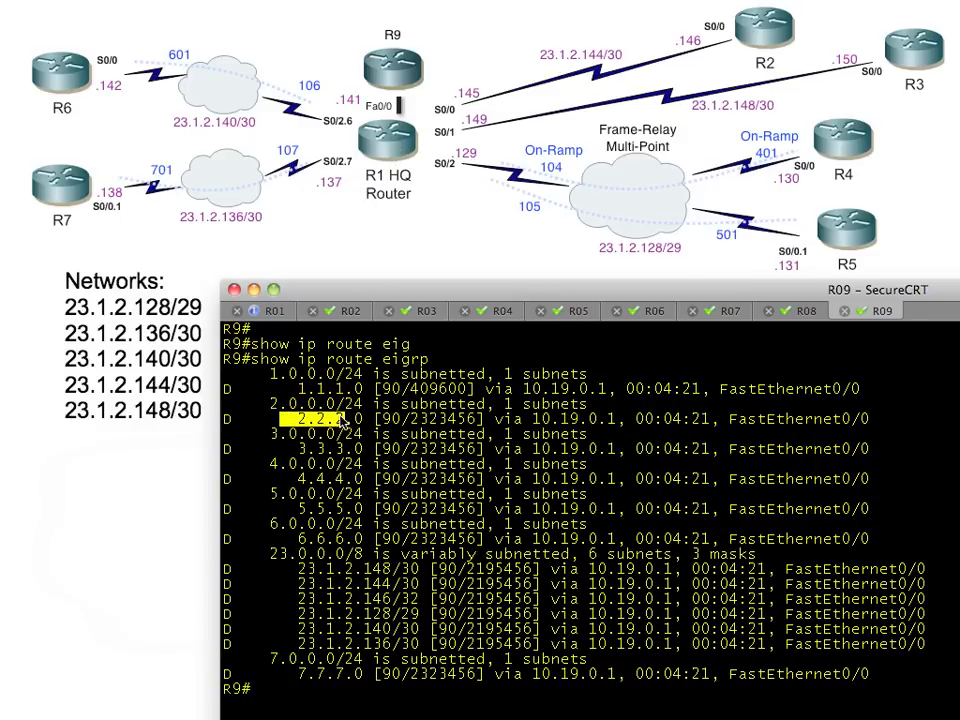
mouse_move(224, 578)
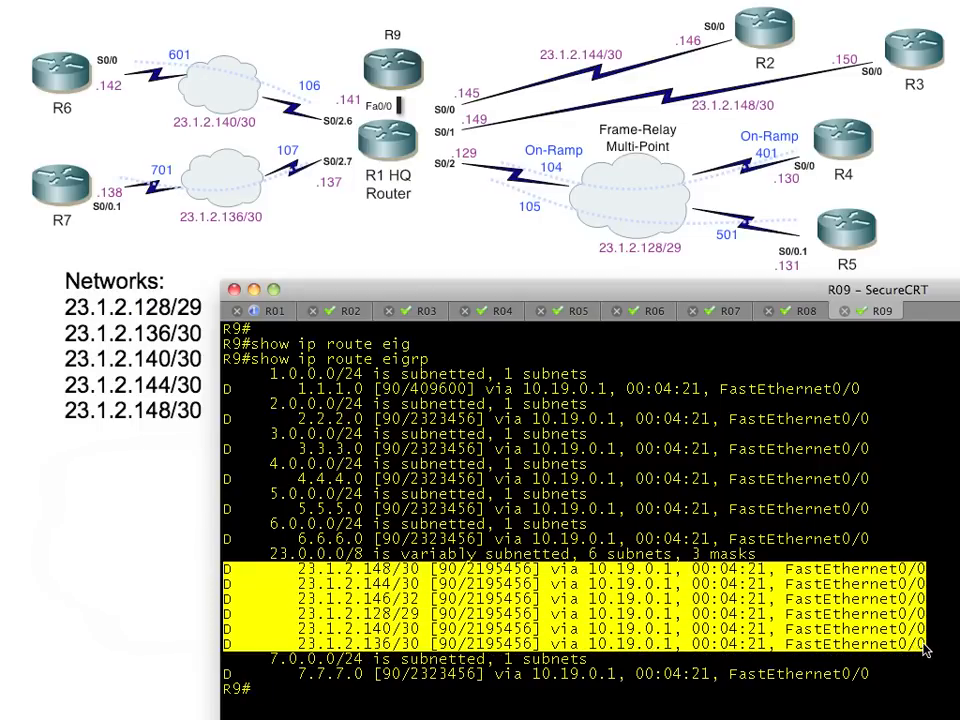
mouse_move(236, 630)
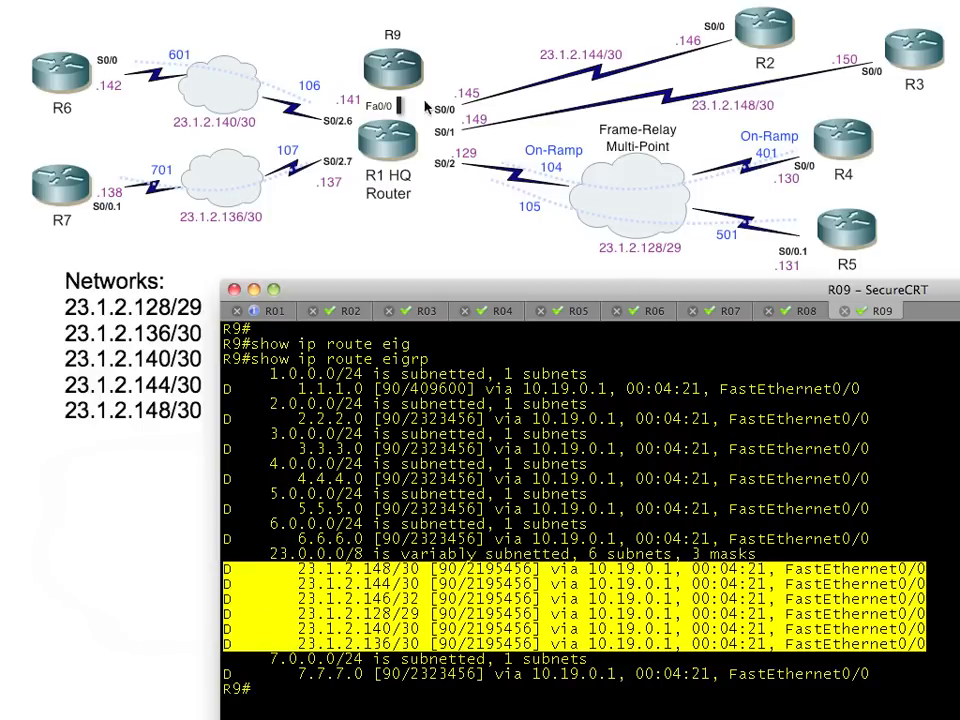
mouse_move(400, 590)
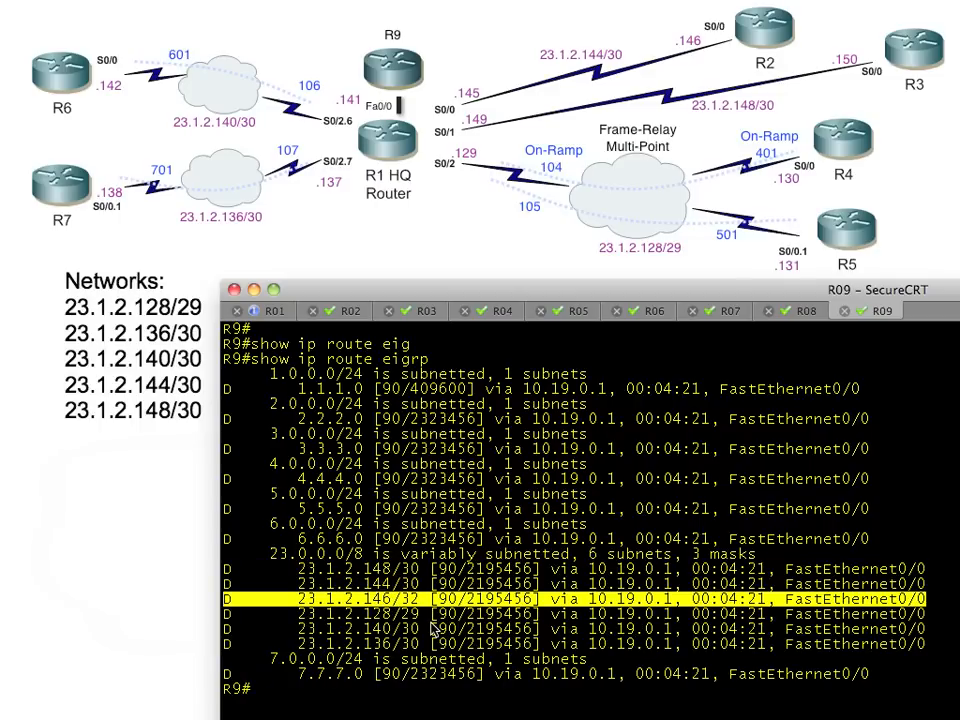
mouse_move(410, 130)
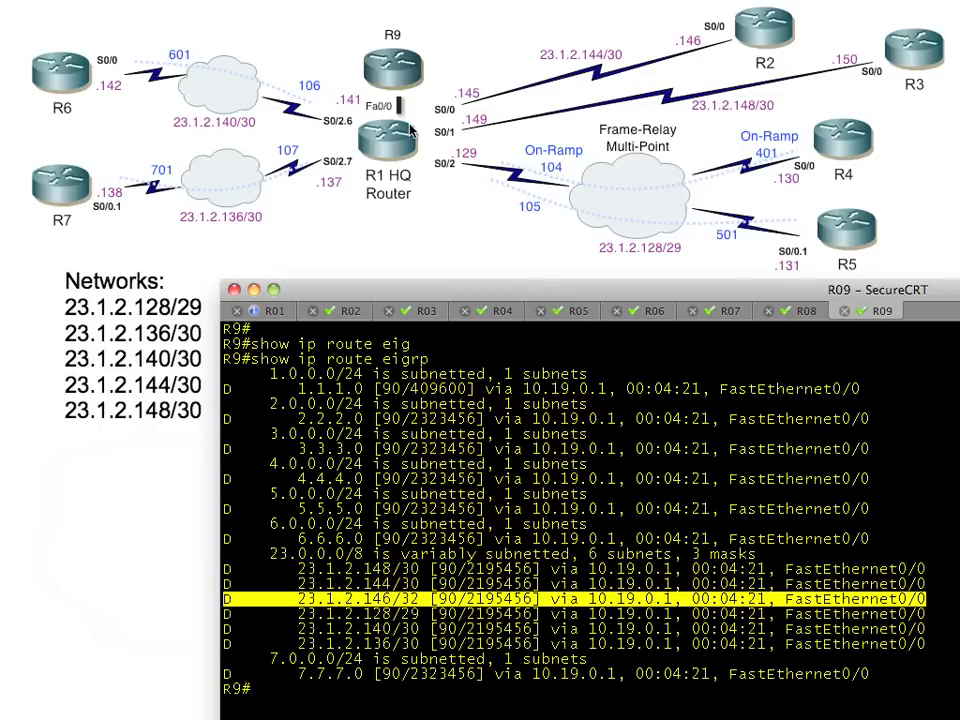
mouse_move(588, 132)
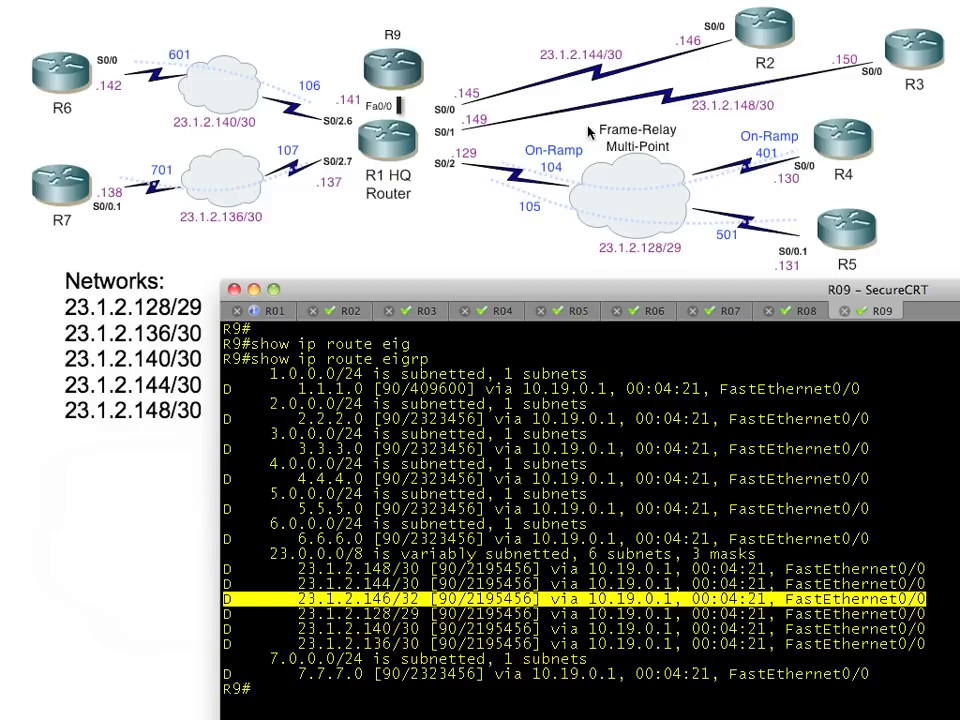
mouse_move(390, 160)
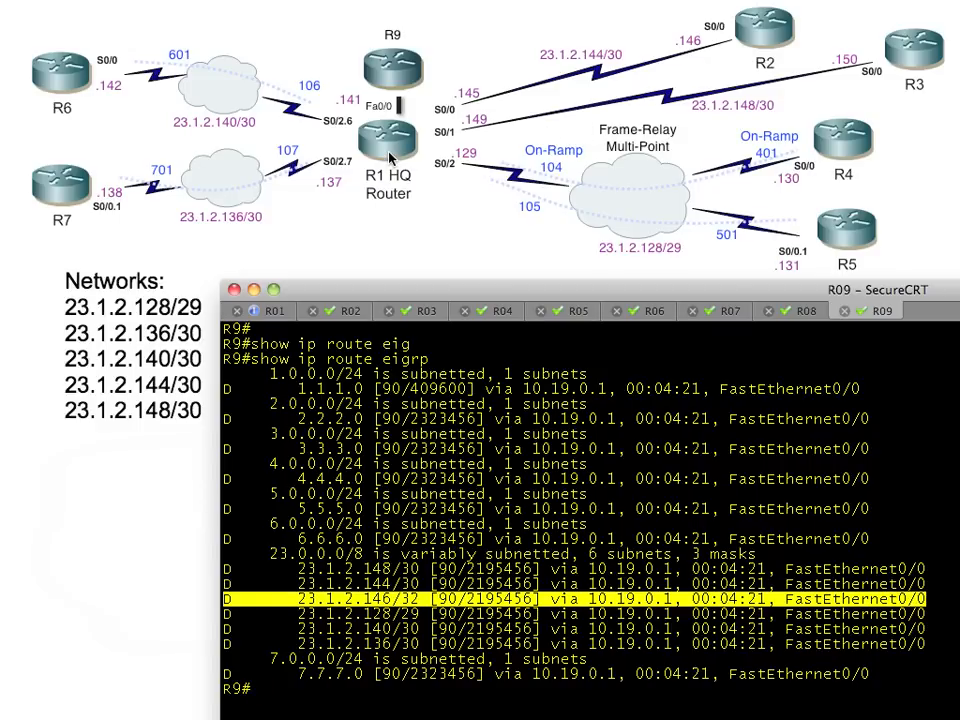
mouse_move(772, 38)
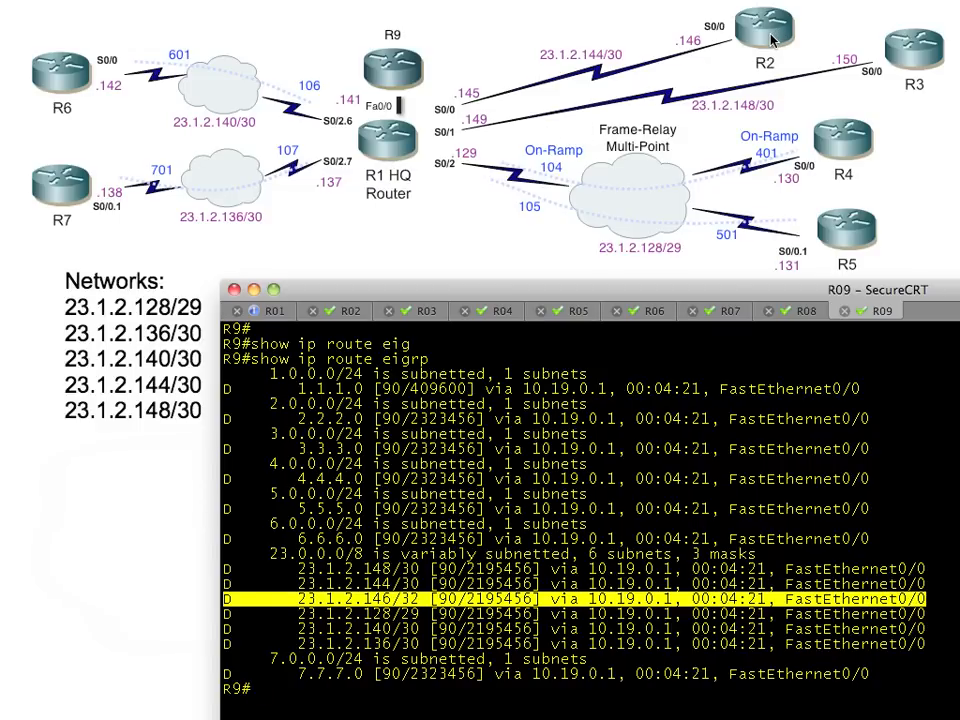
mouse_move(502, 594)
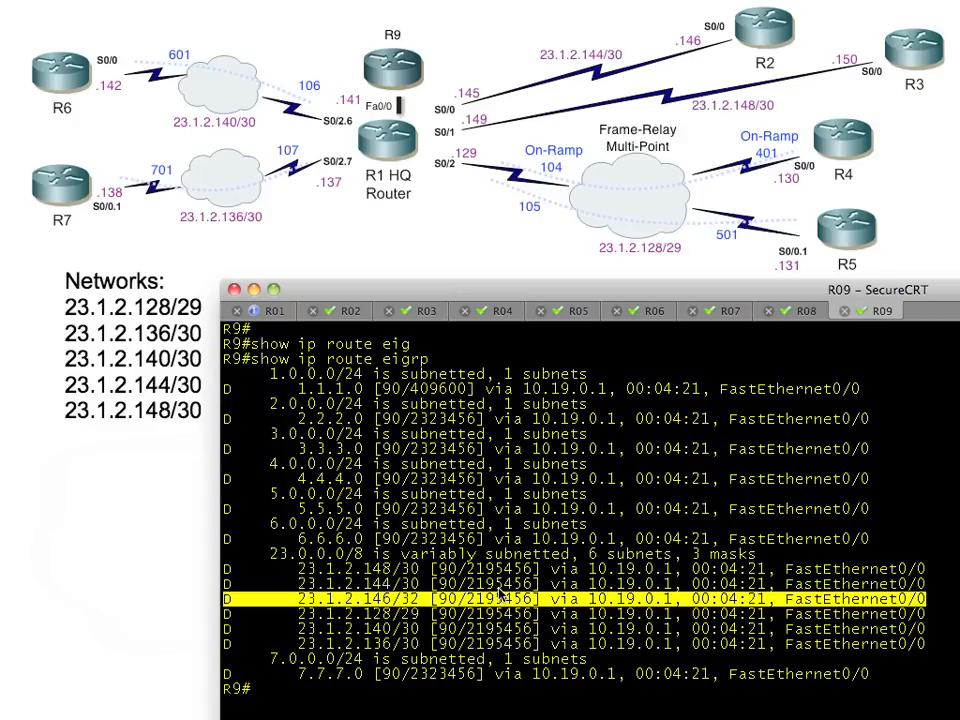
mouse_move(252, 574)
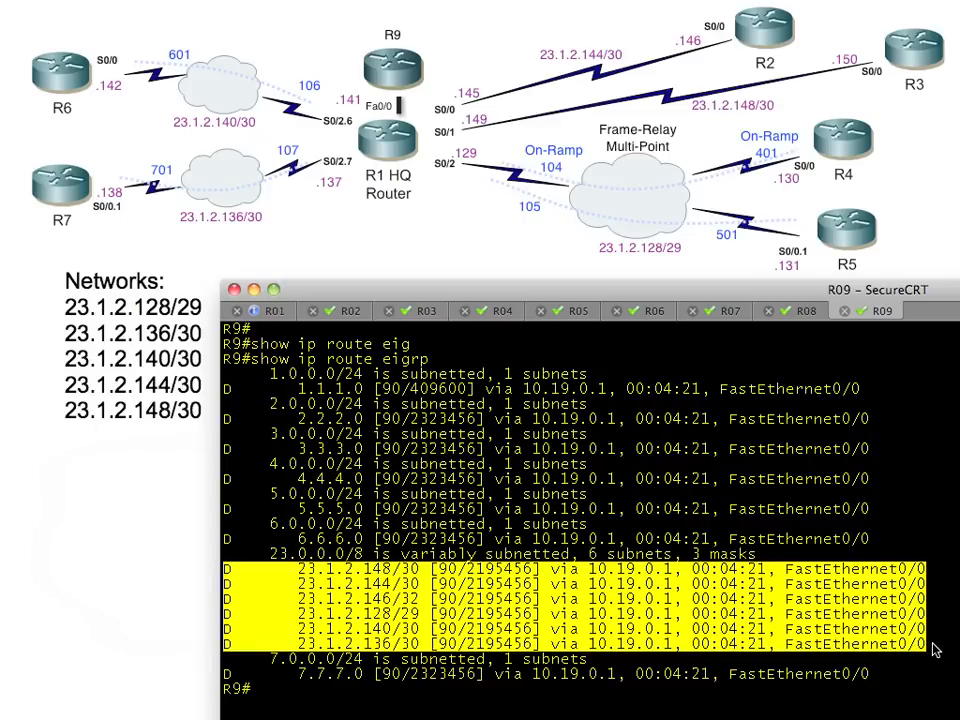
mouse_move(398, 140)
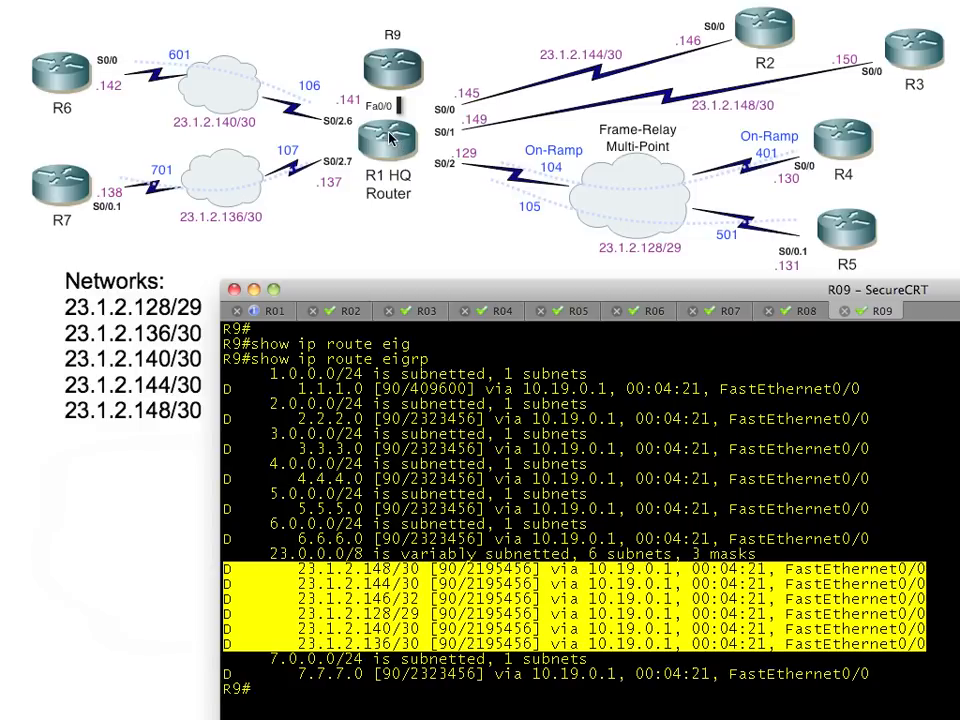
mouse_move(416, 70)
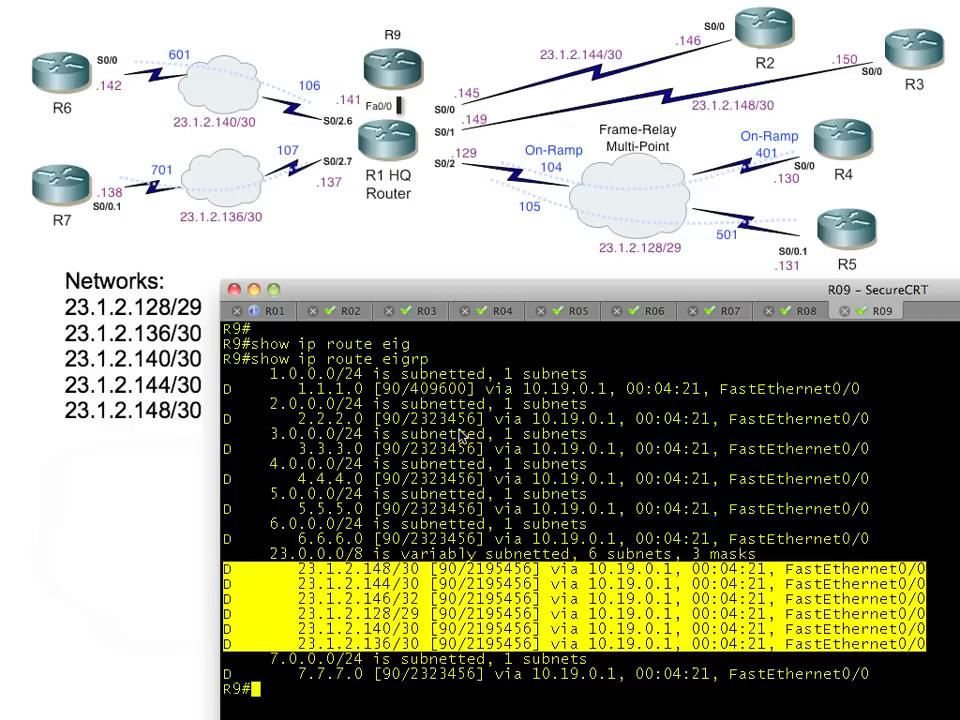
mouse_move(404, 140)
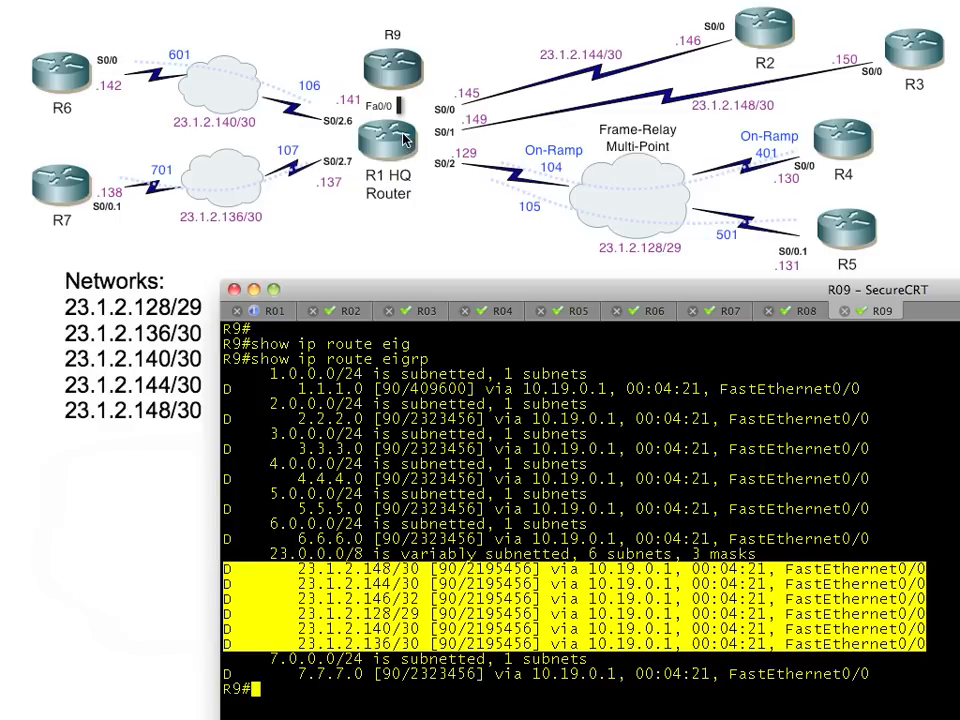
mouse_move(404, 90)
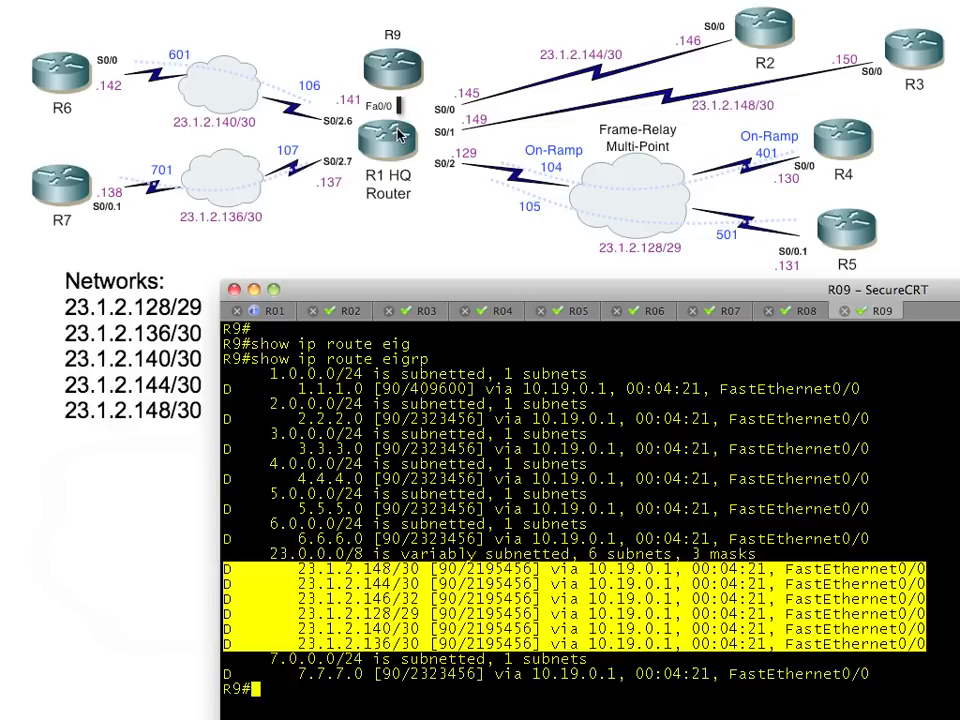
mouse_move(360, 312)
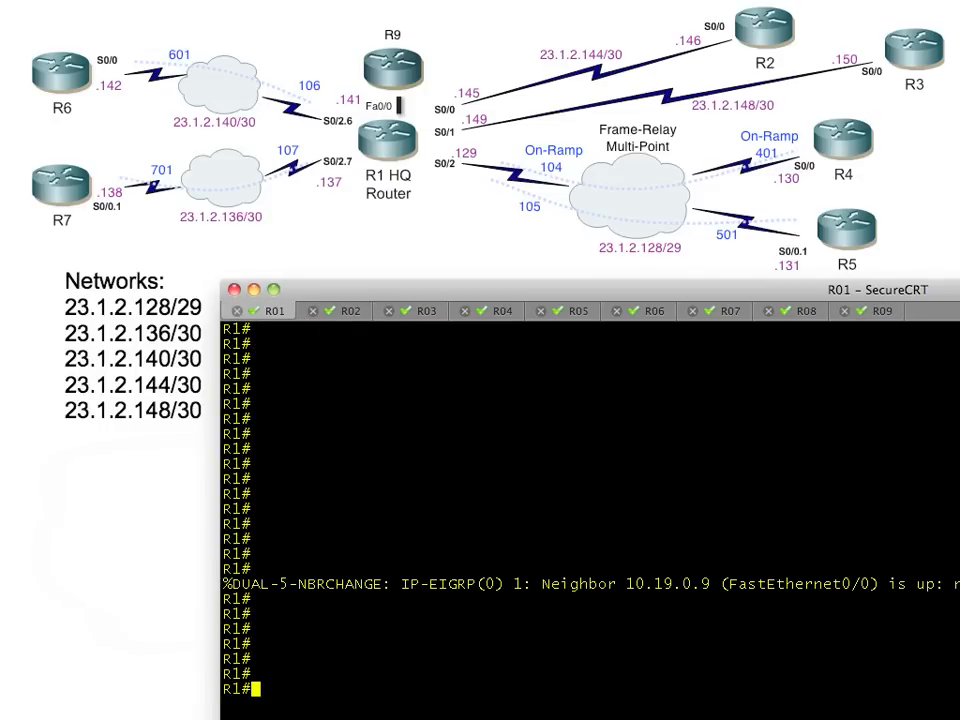
On R1 interface fa0/0, configure 'ip summary-address eigrp 1 23.0.0.0 255.0.0.0'
text(conf t)
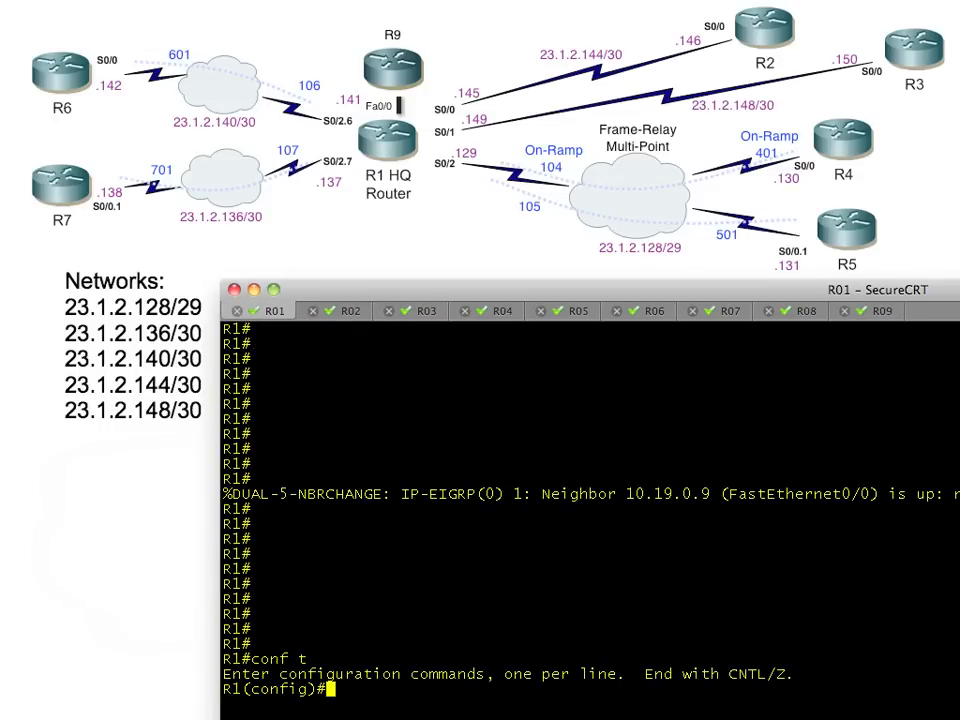
text(int fa 0/0)
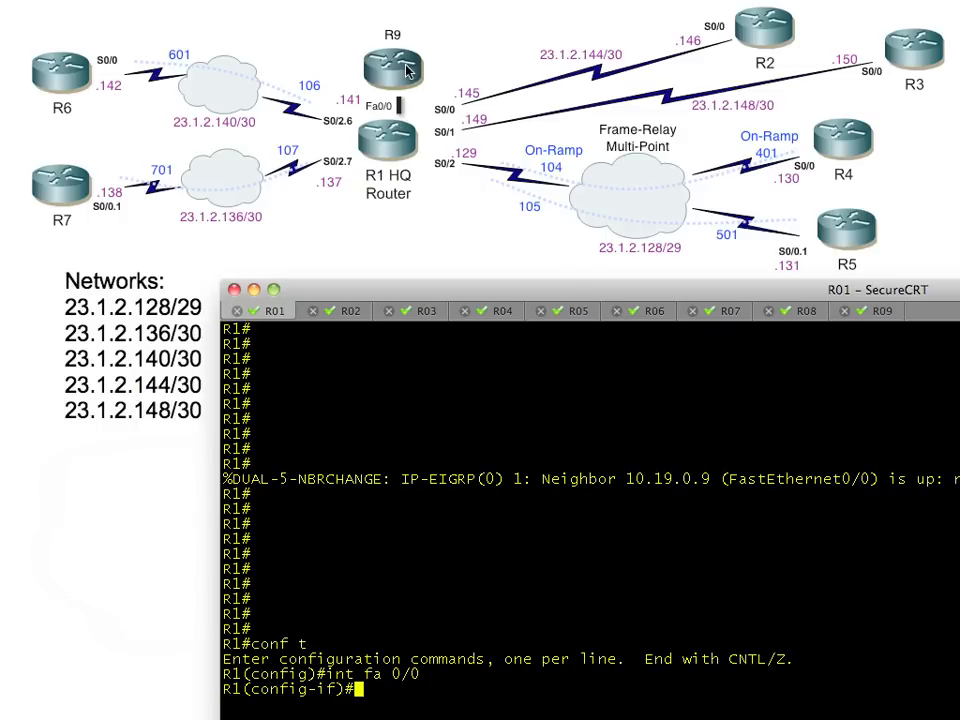
text(ip summary-address eigrp)
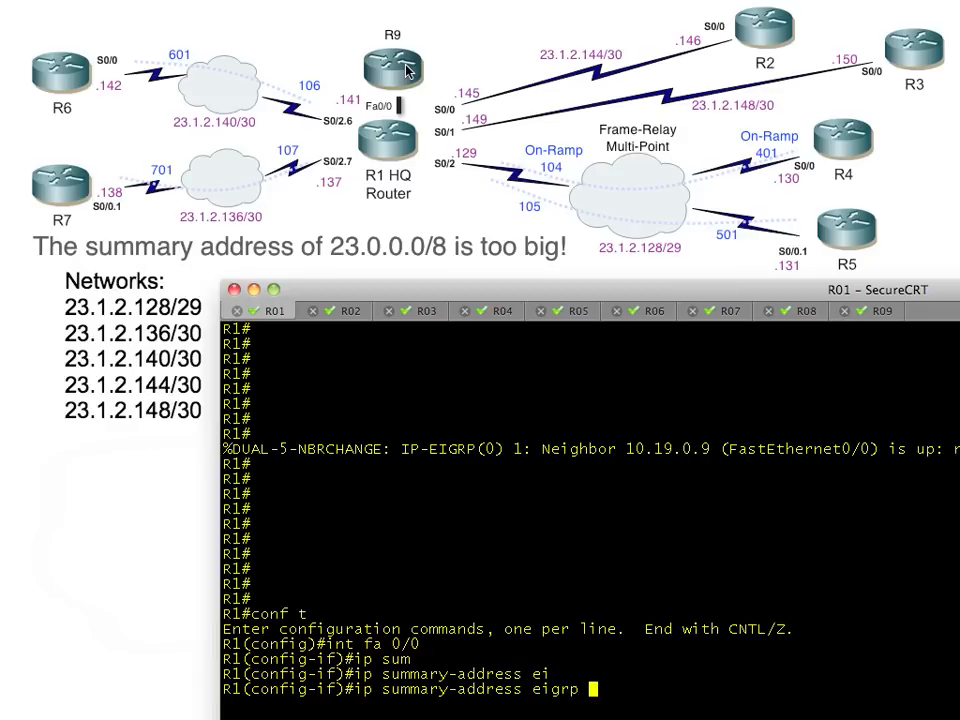
text(1)
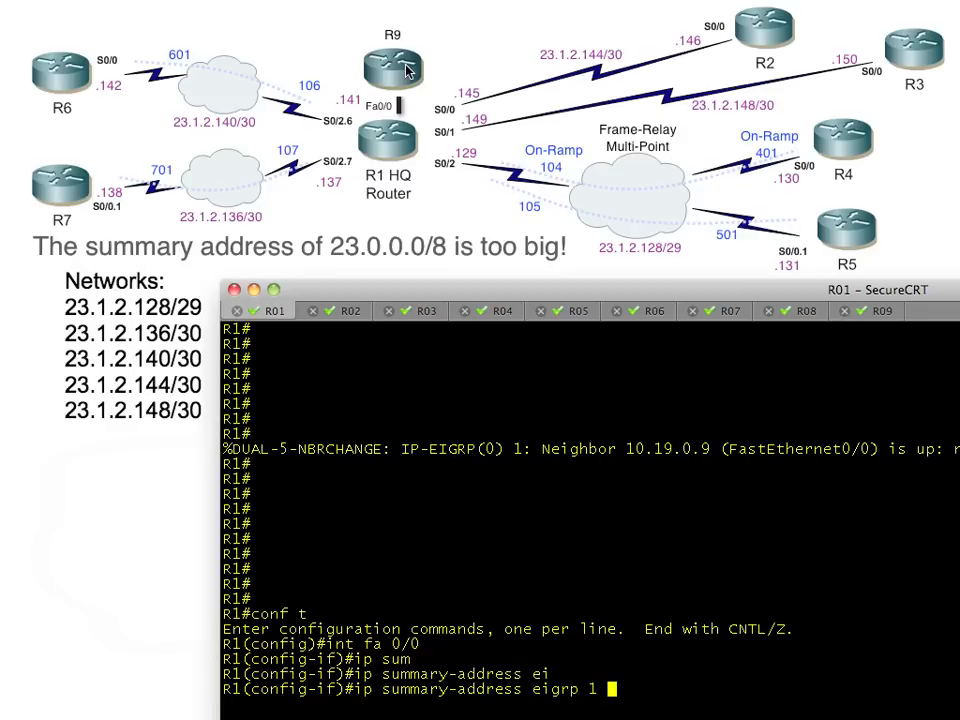
text(23.0.0.0)
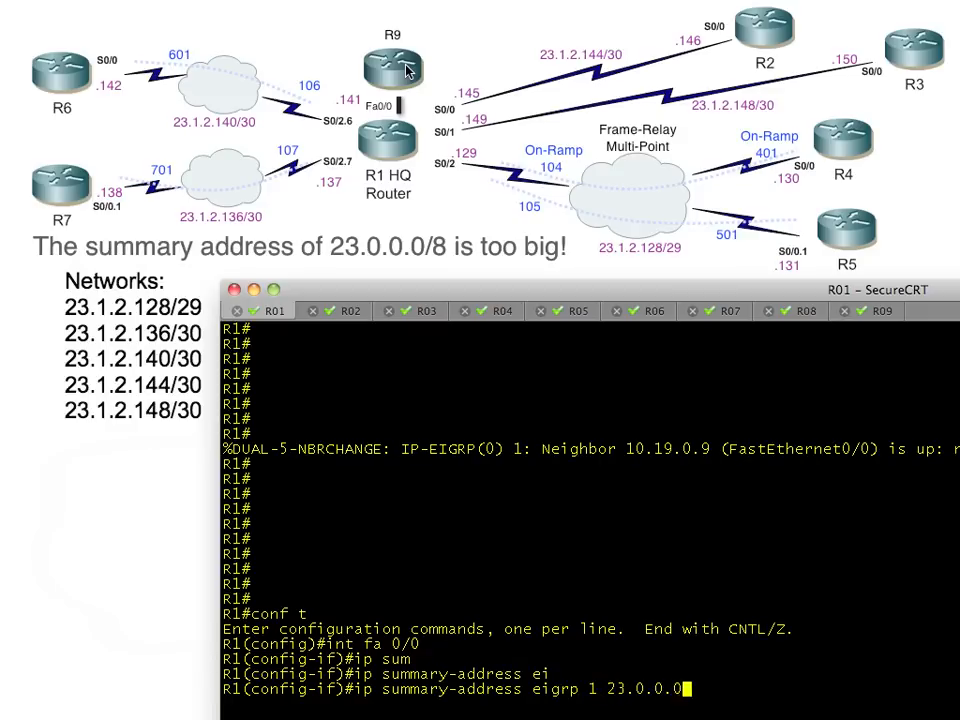
text(?)
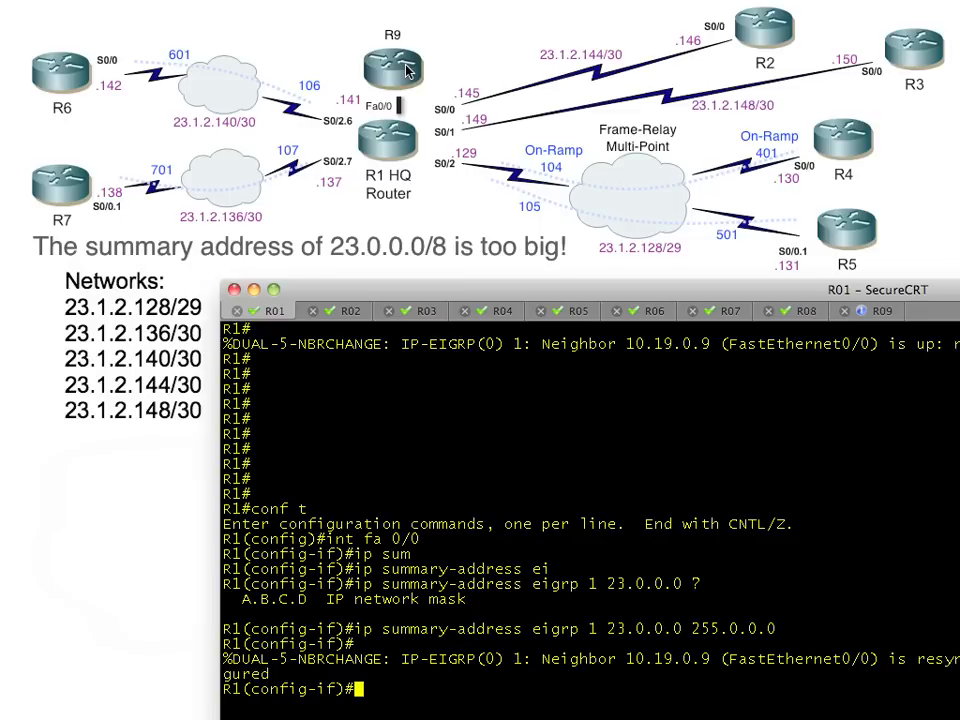
mouse_move(856, 300)
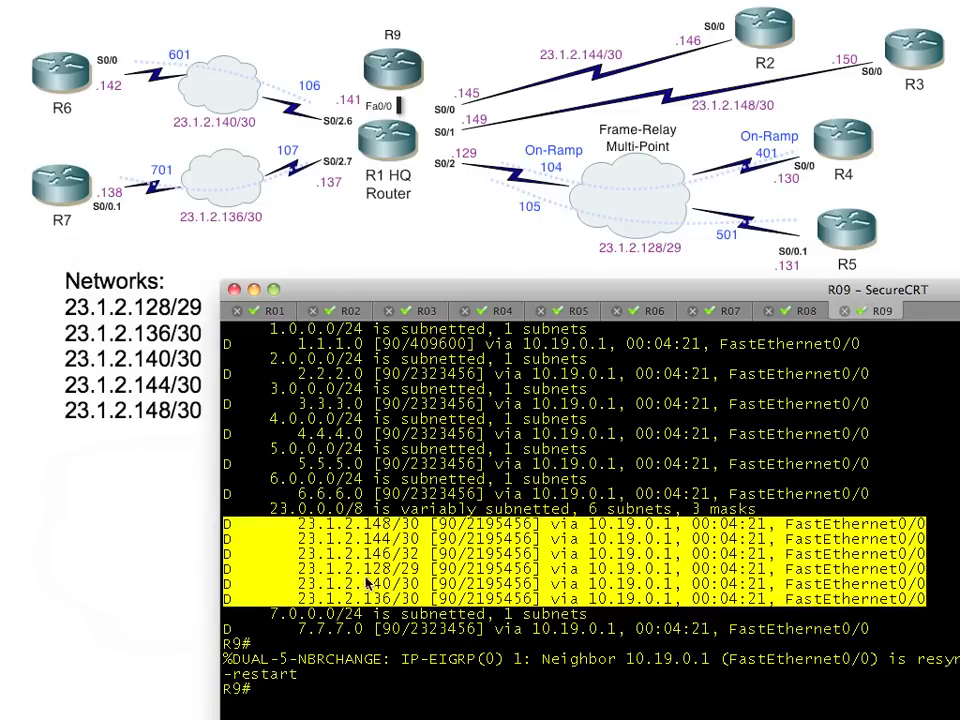
Verify R9 learns the single 23.0.0.0/8 summary and ping 23.1.2.131 successfully
scroll(down, 3)
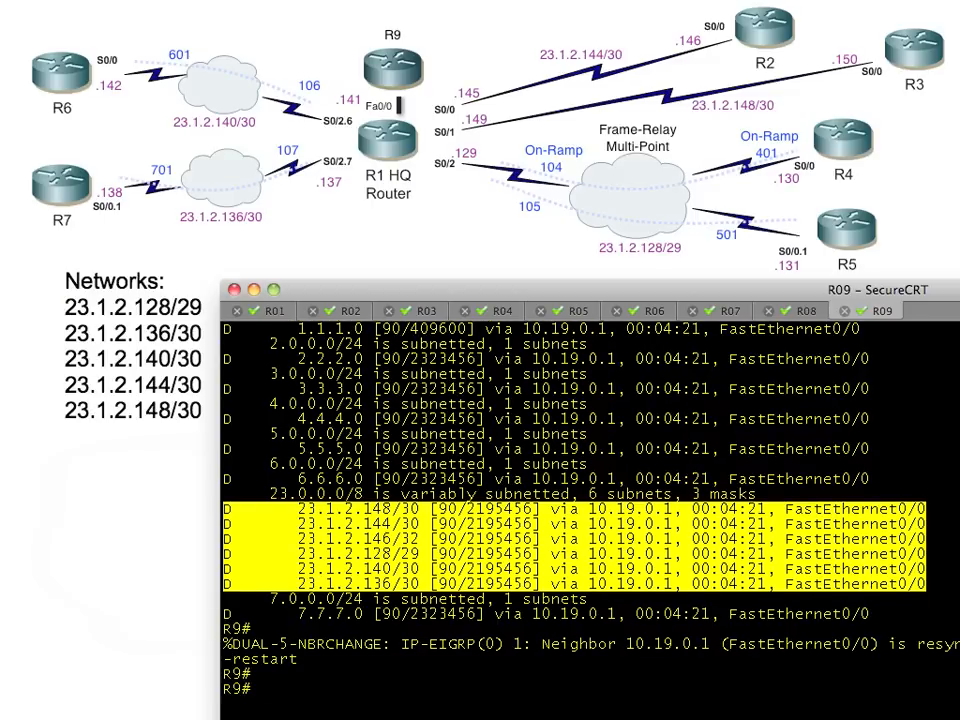
text(show ip route eigrp)
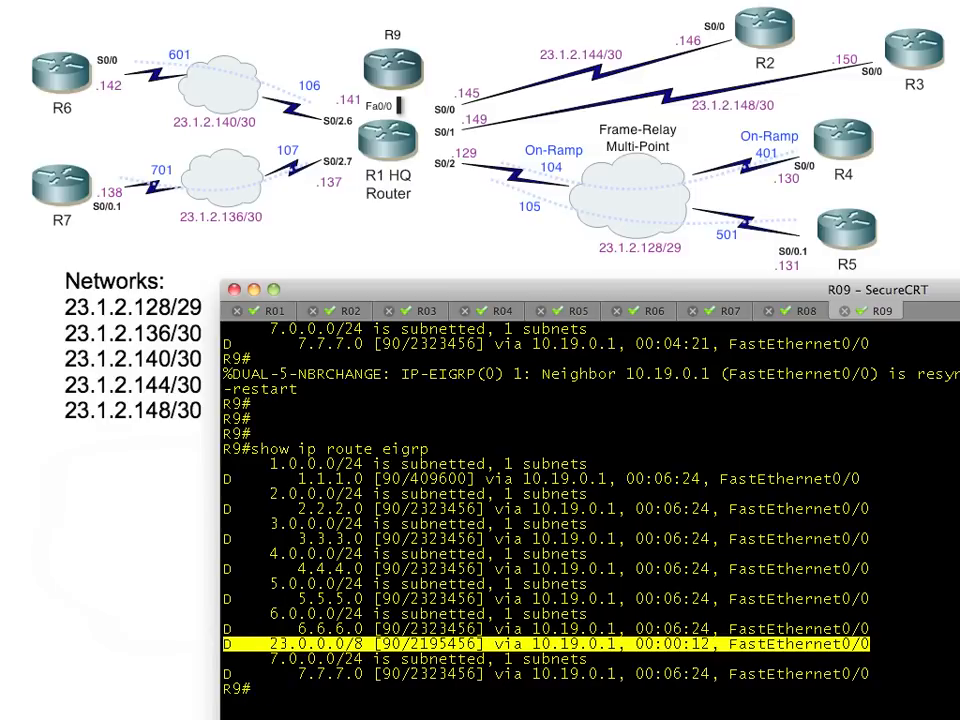
mouse_move(770, 276)
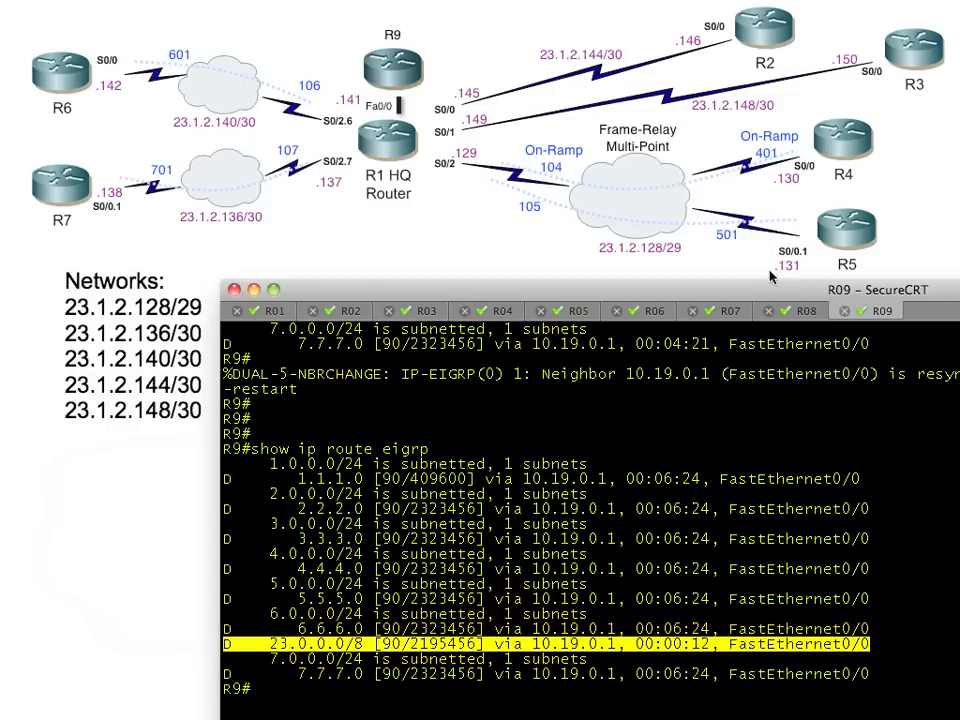
mouse_move(790, 278)
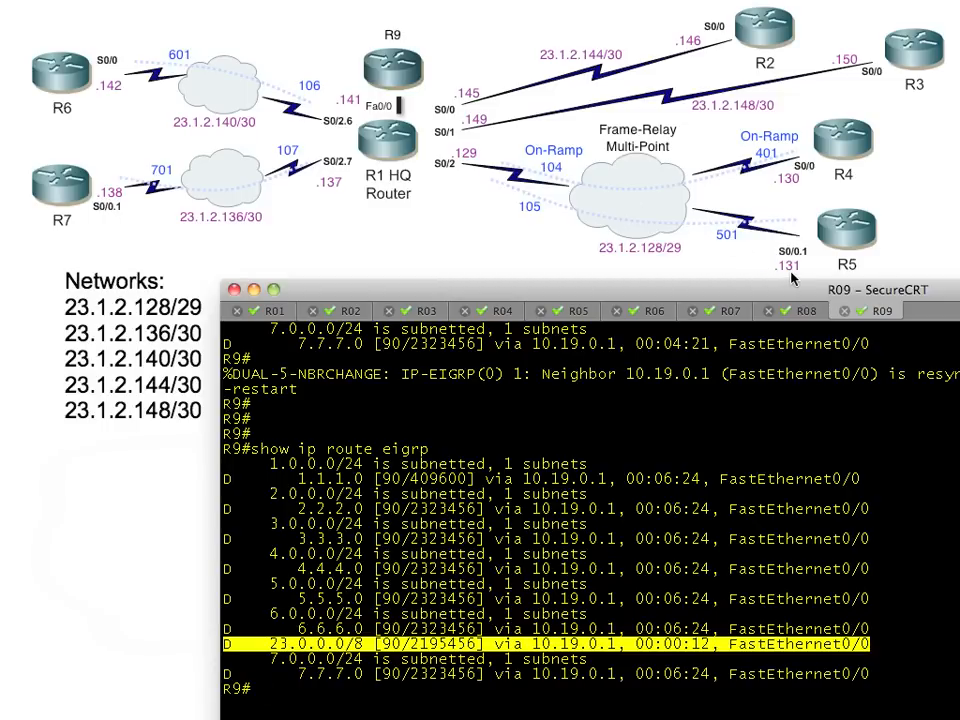
text(ping)
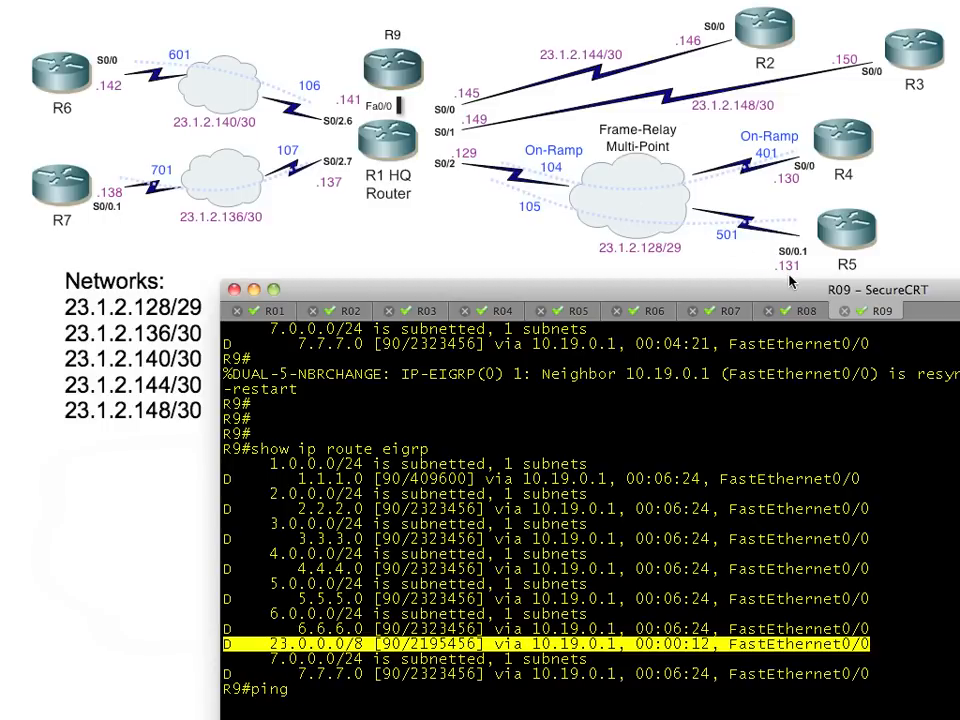
text(23.1.2.131)
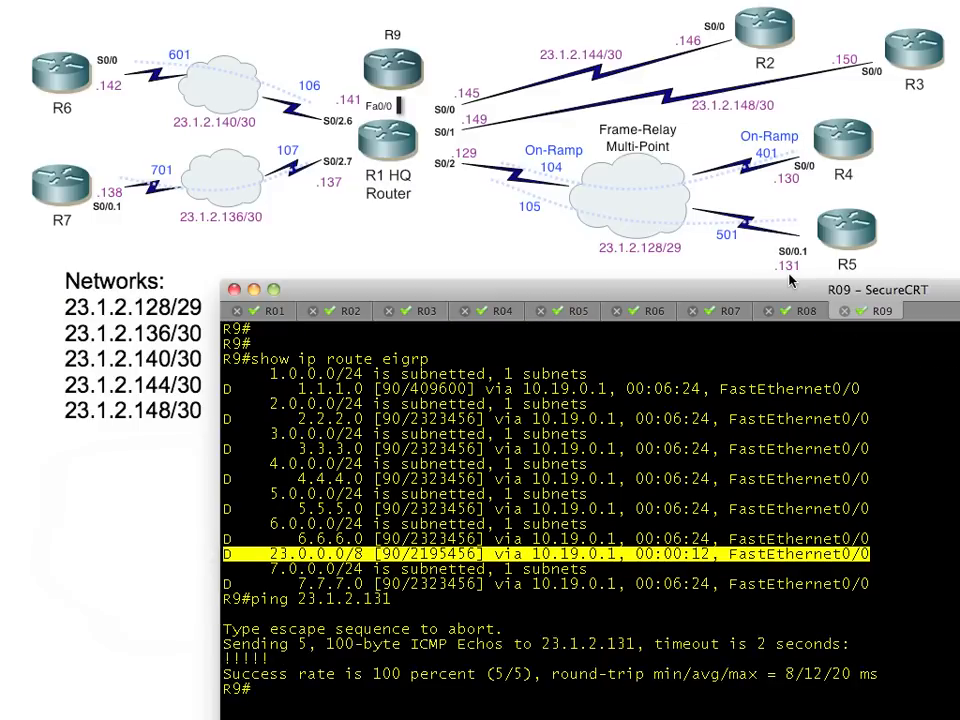
mouse_move(728, 244)
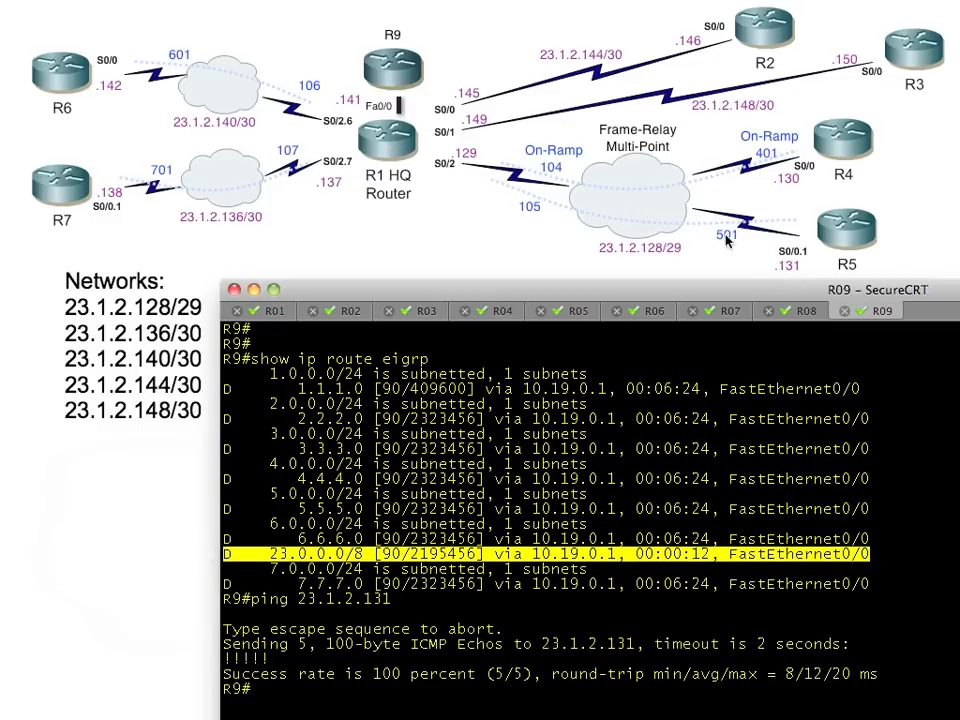
mouse_move(738, 248)
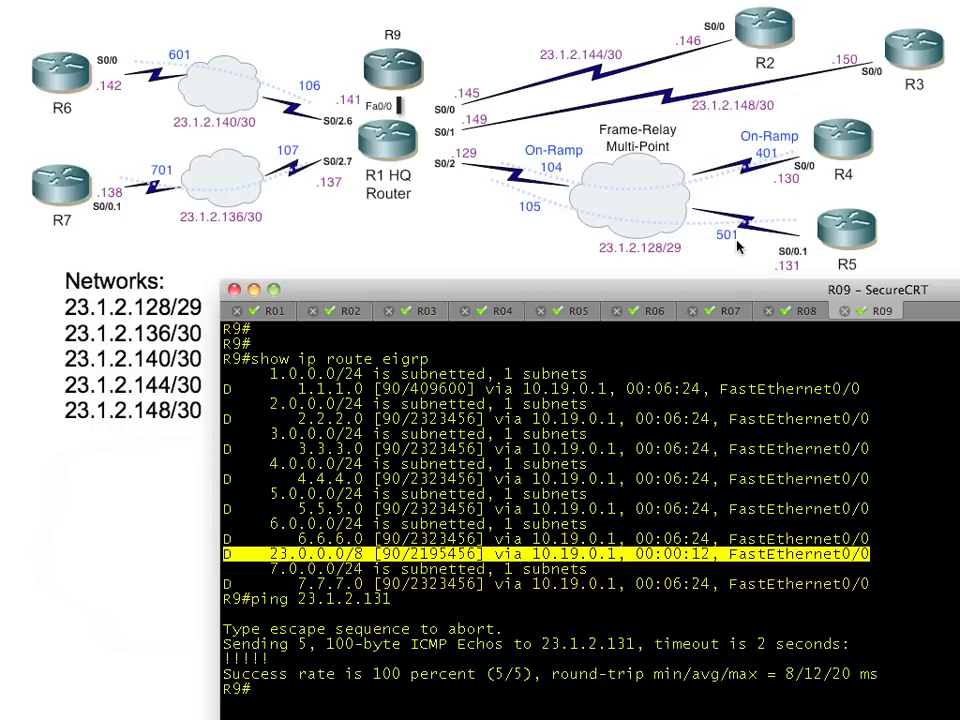
mouse_move(444, 184)
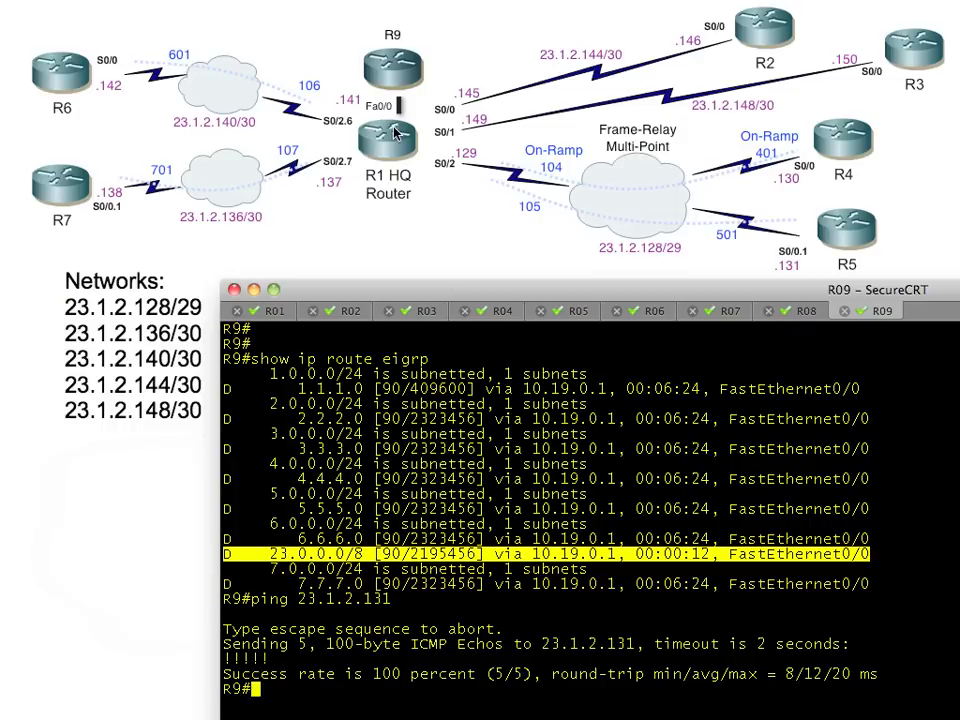
mouse_move(398, 64)
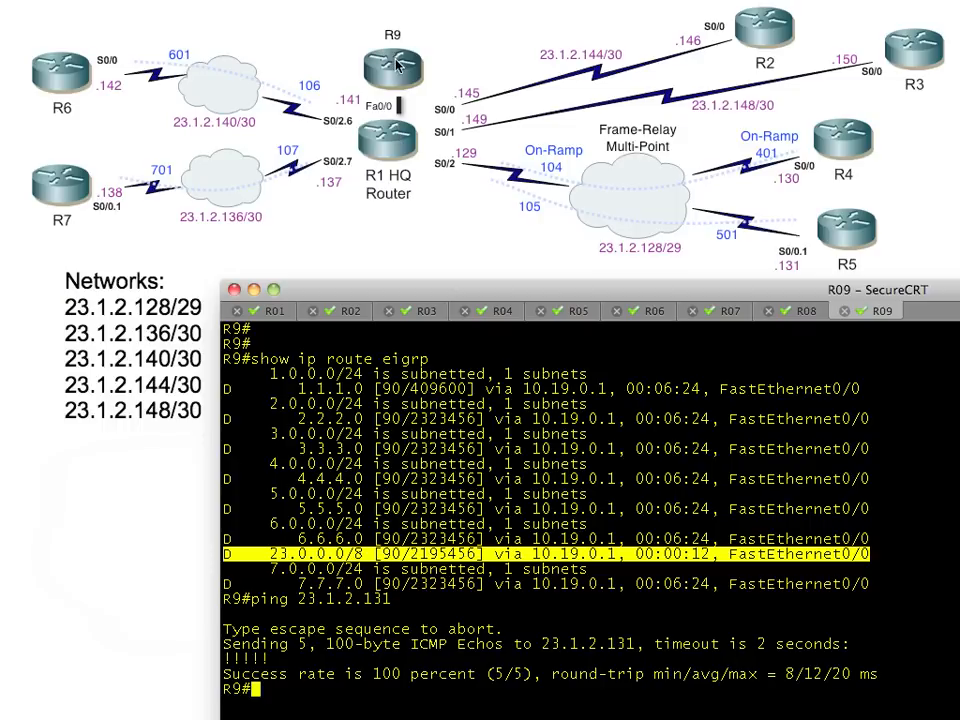
mouse_move(388, 136)
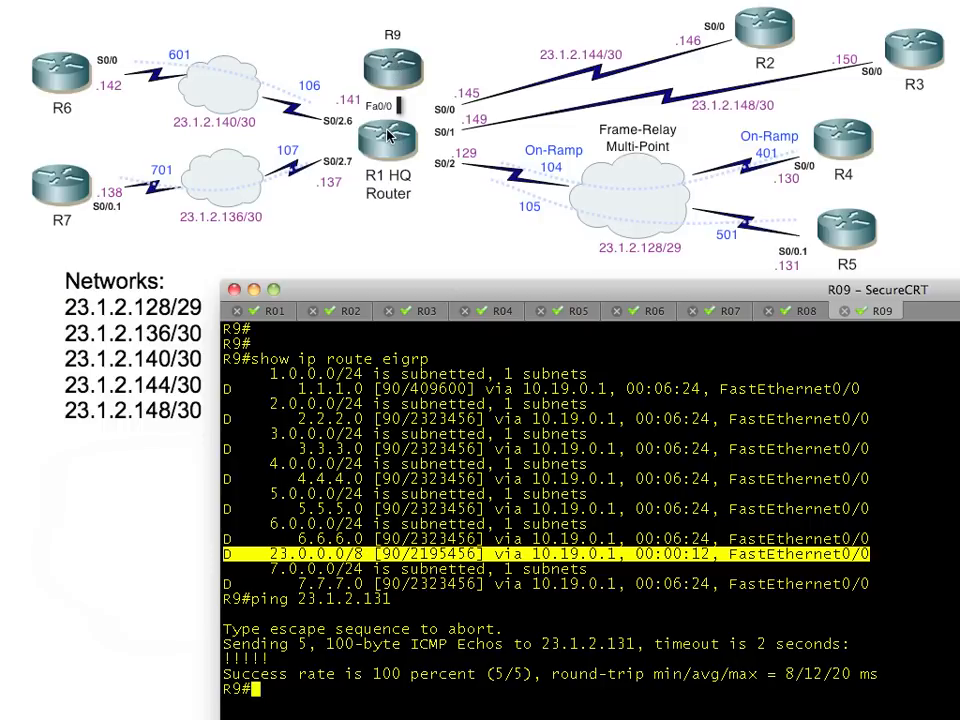
mouse_move(390, 68)
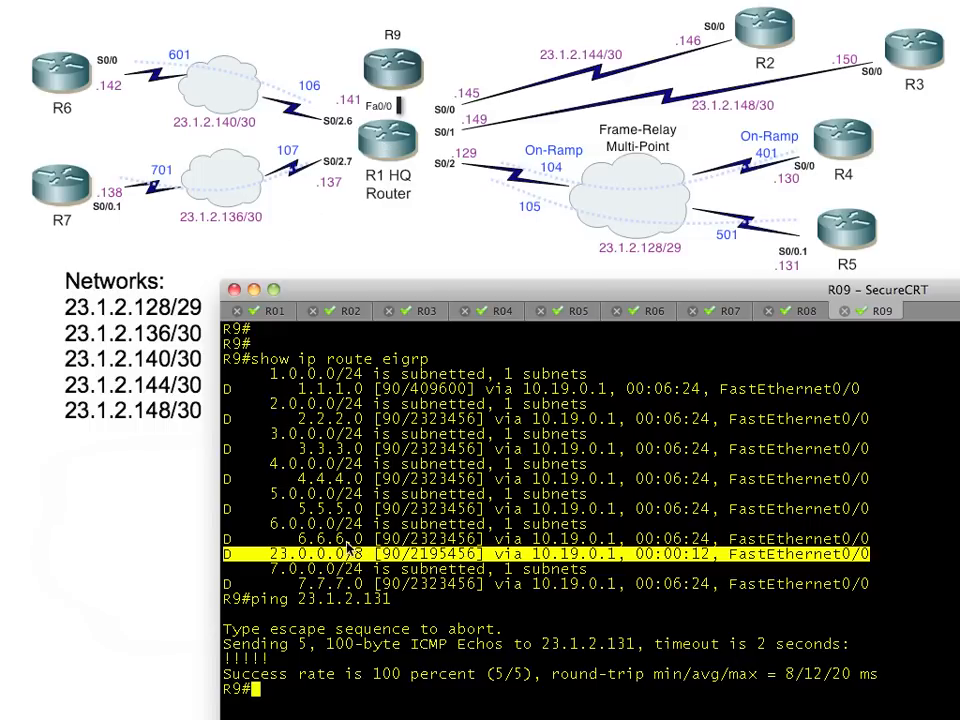
click(264, 312)
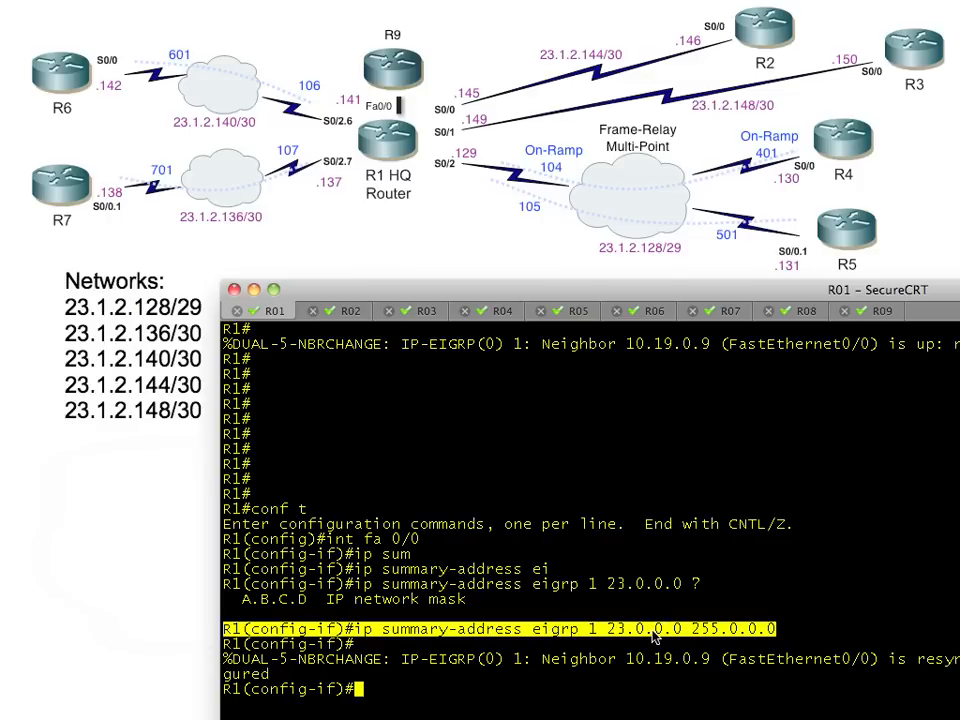
On R1 fa0/0, remove the summary with 'no ip summary-address eigrp 1 23.0.0.0 255.0.0.0'
text(ip summary-address eigrp 1 23.0.0.0 255.0.0.0)
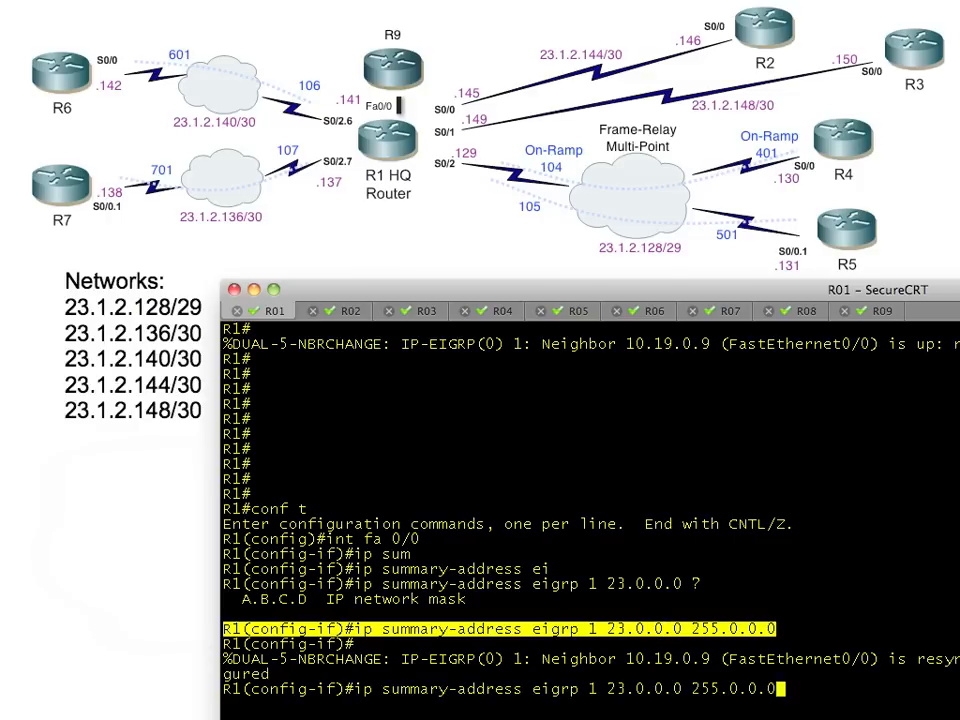
text(no ip summary-address eigrp 1 23.0.0.0 255.0.0.0)
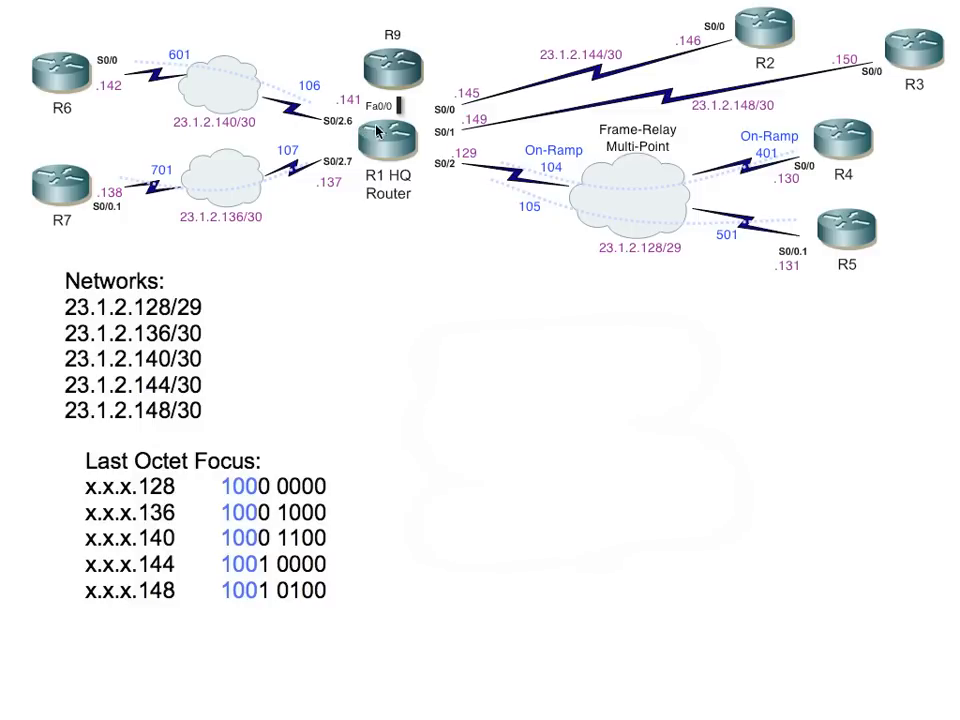
mouse_move(392, 128)
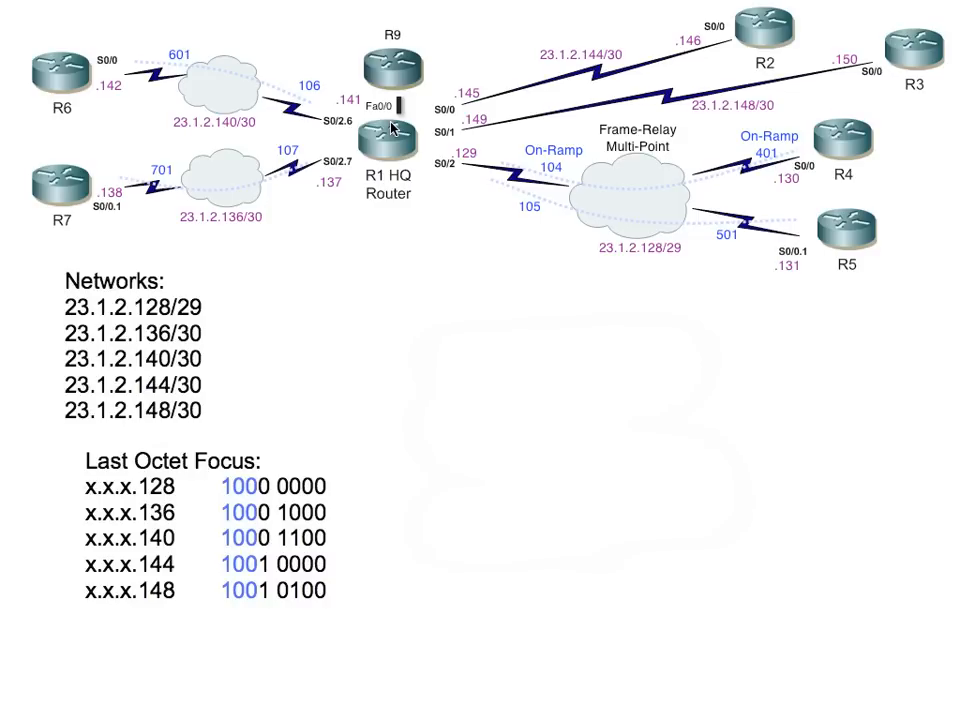
mouse_move(408, 184)
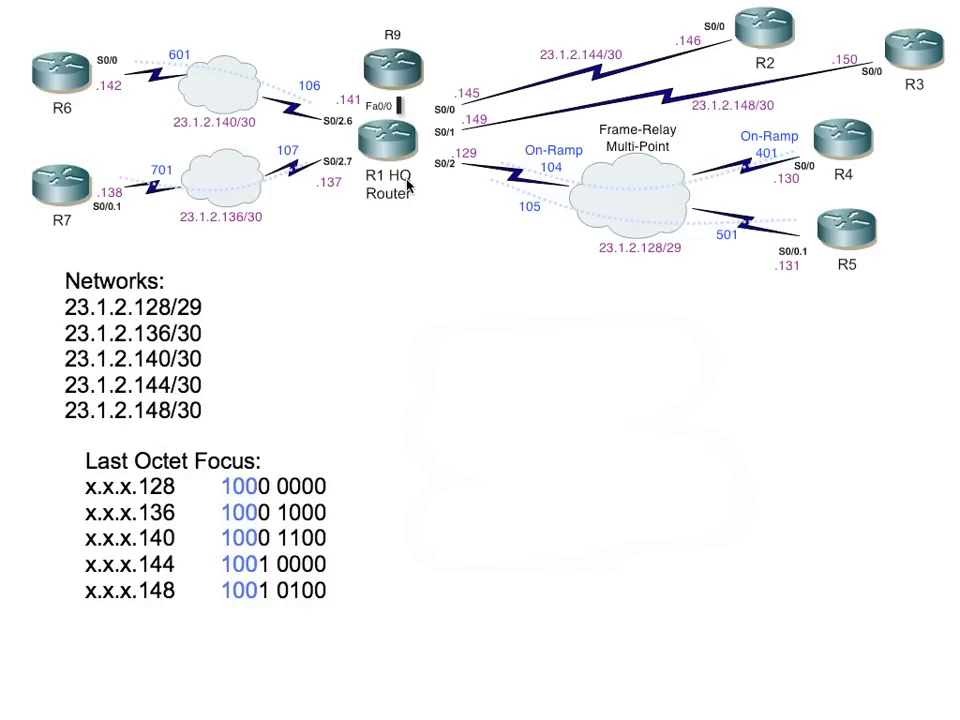
mouse_move(596, 92)
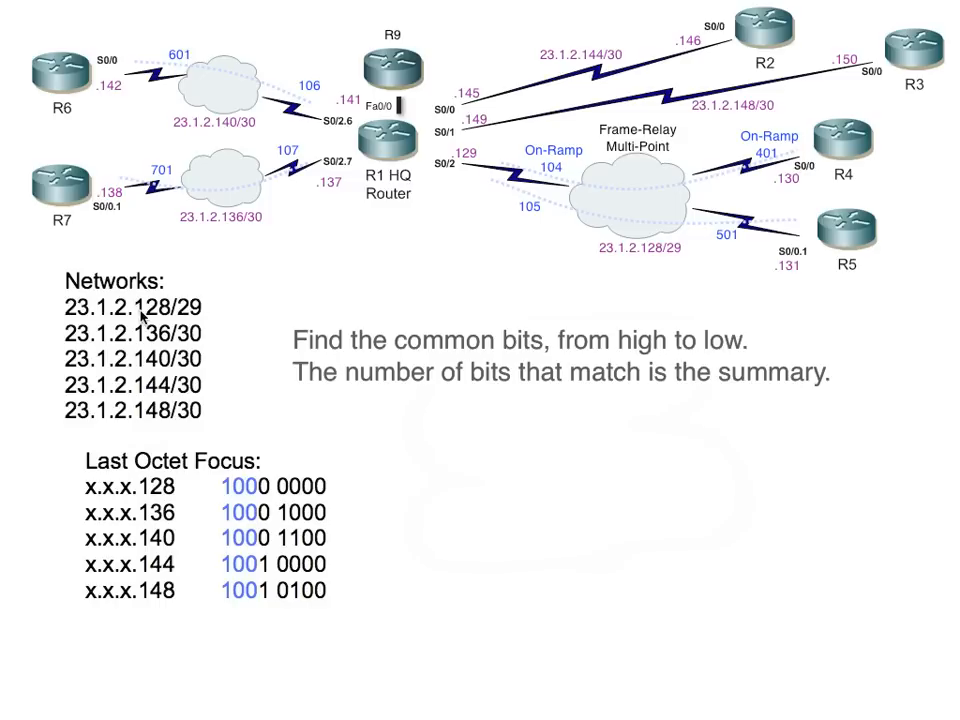
mouse_move(136, 420)
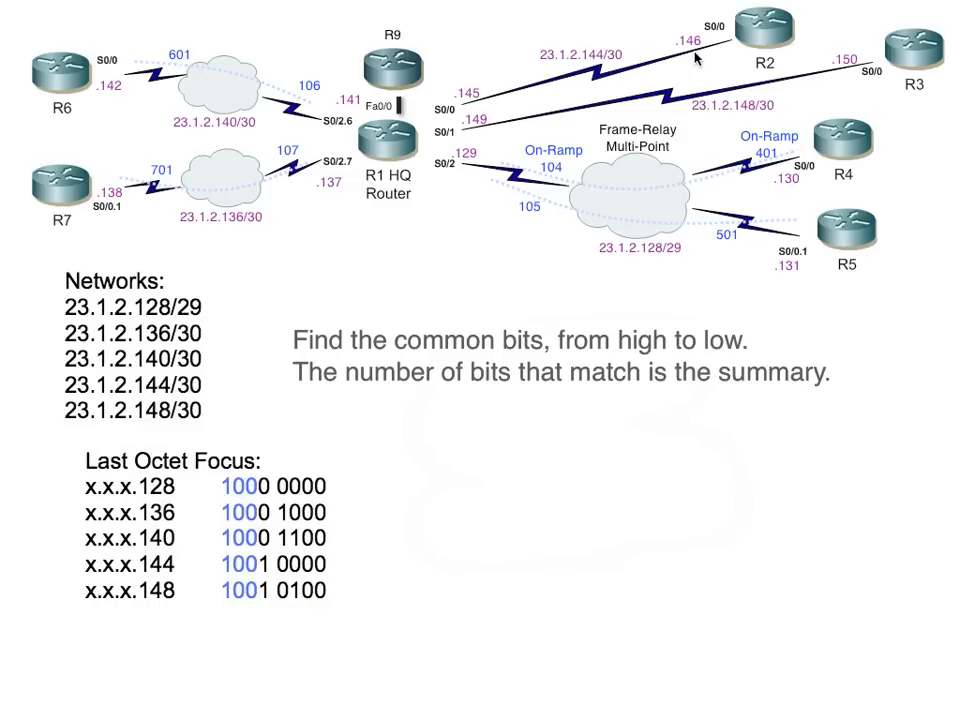
mouse_move(430, 392)
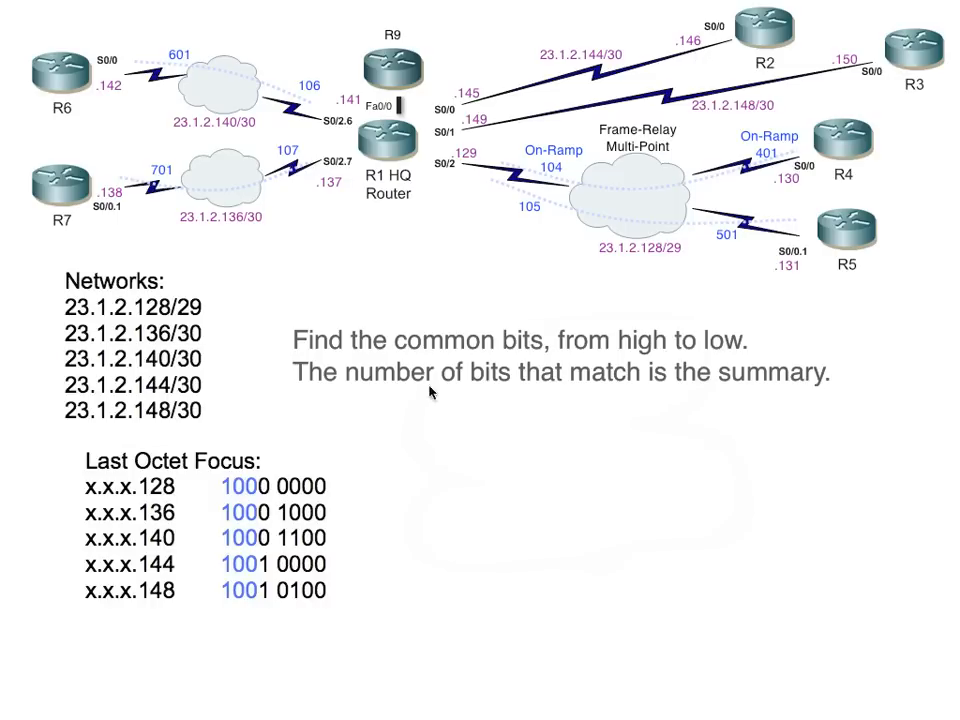
mouse_move(164, 370)
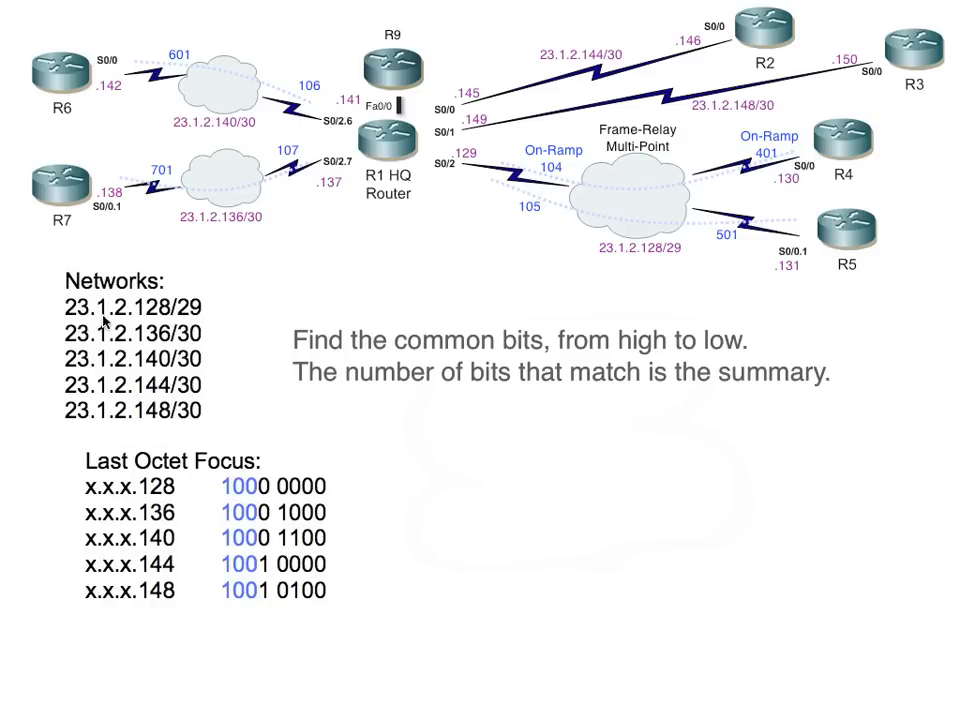
mouse_move(118, 324)
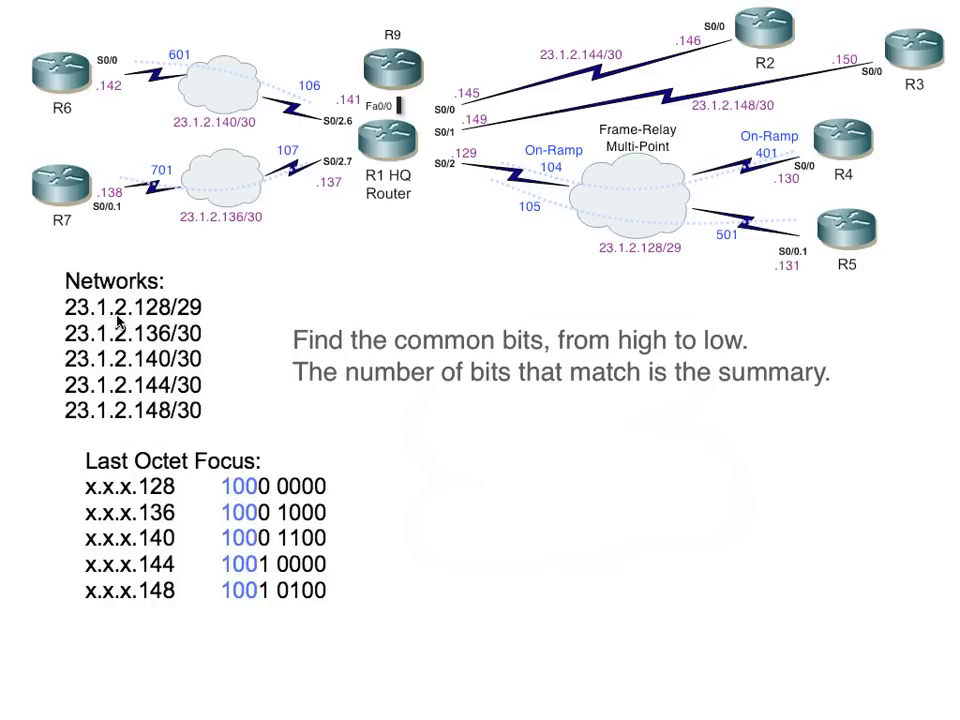
mouse_move(176, 316)
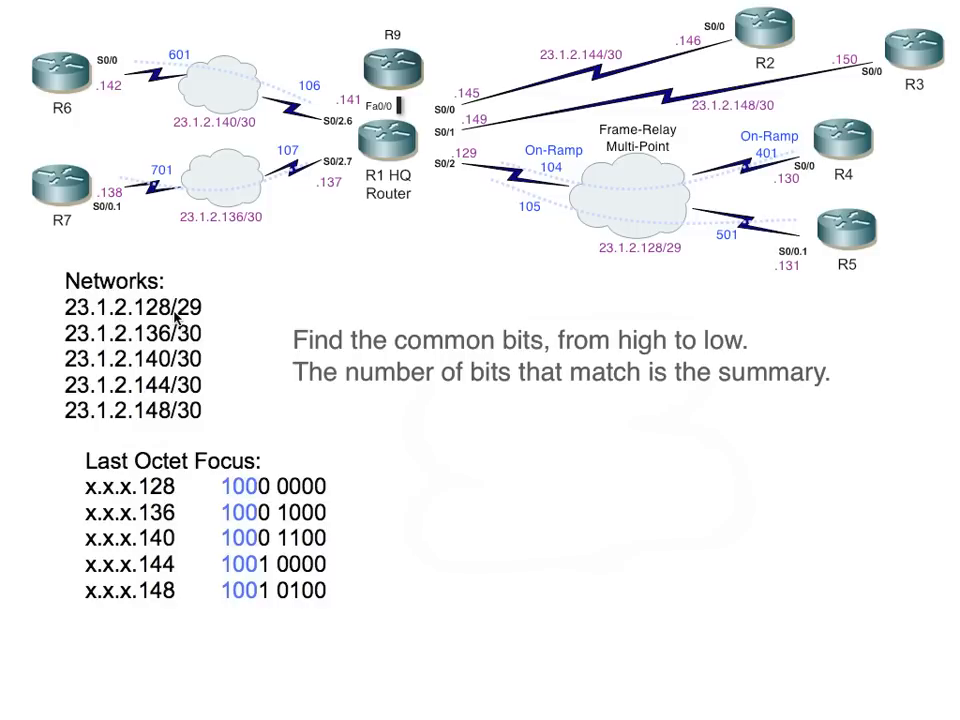
mouse_move(156, 424)
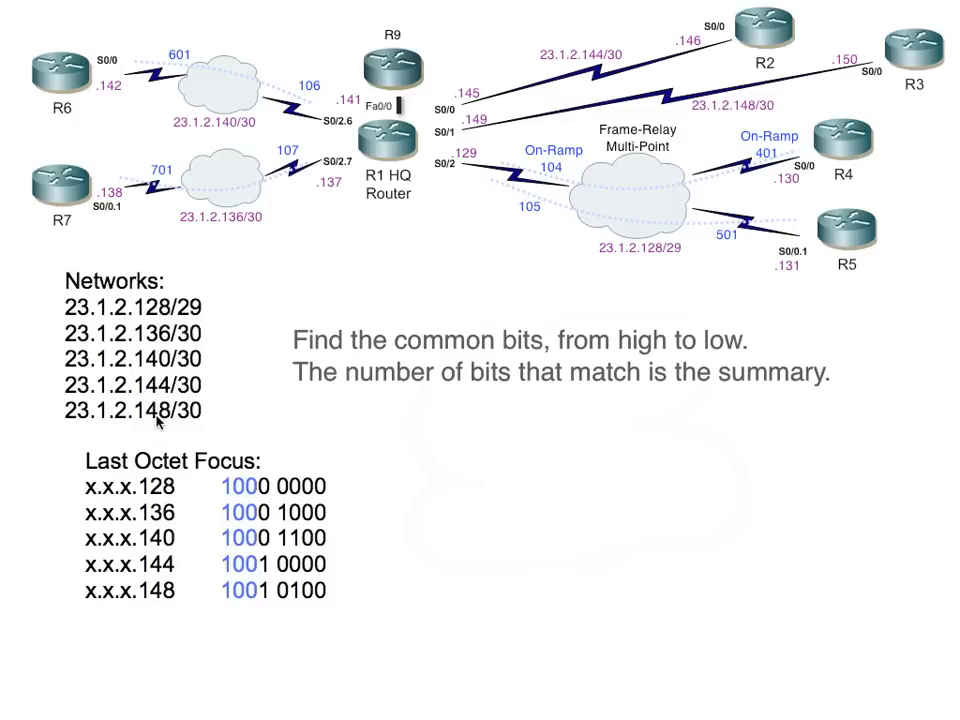
mouse_move(604, 206)
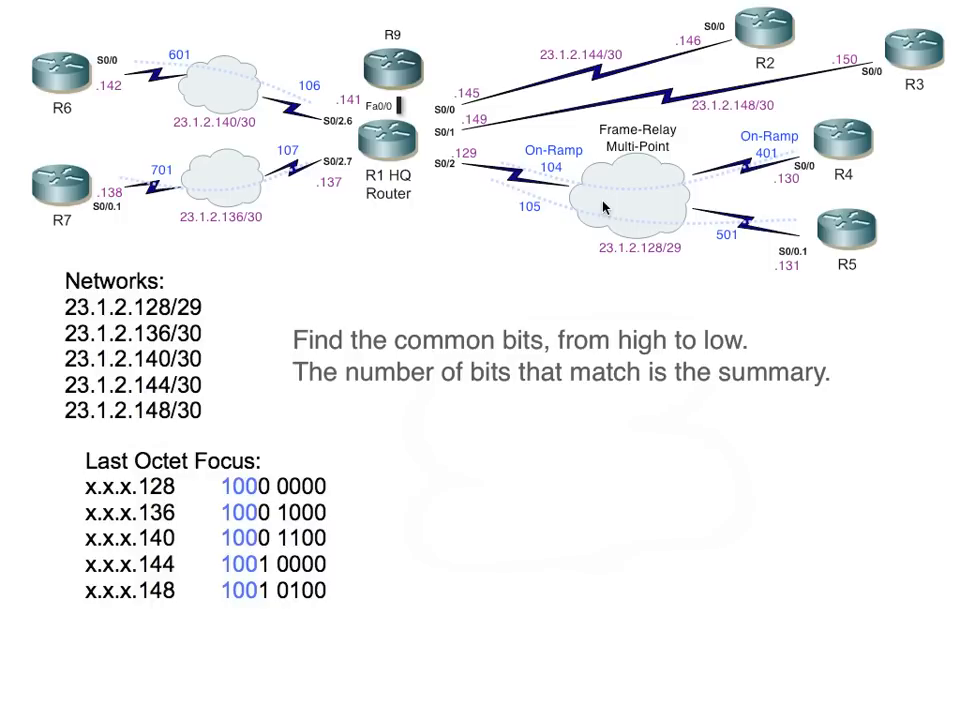
mouse_move(168, 502)
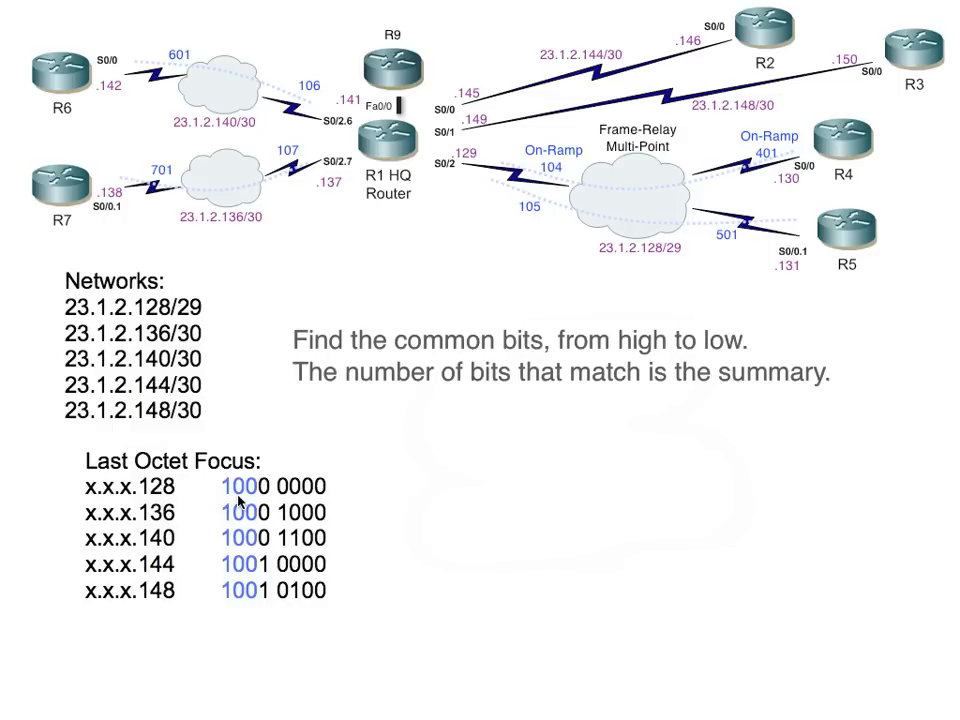
mouse_move(300, 496)
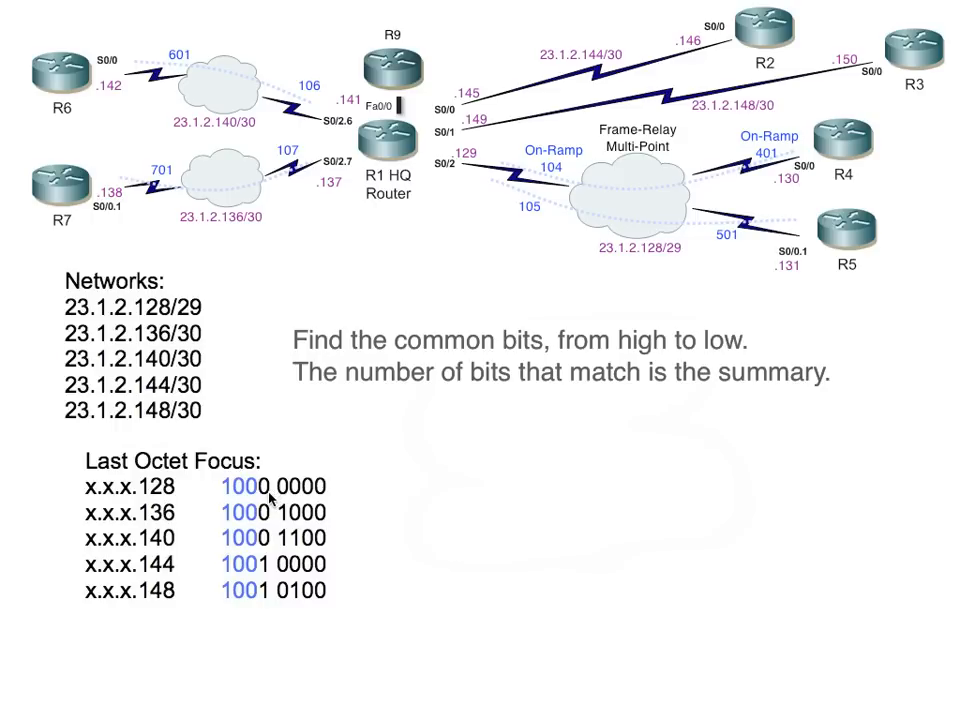
mouse_move(272, 500)
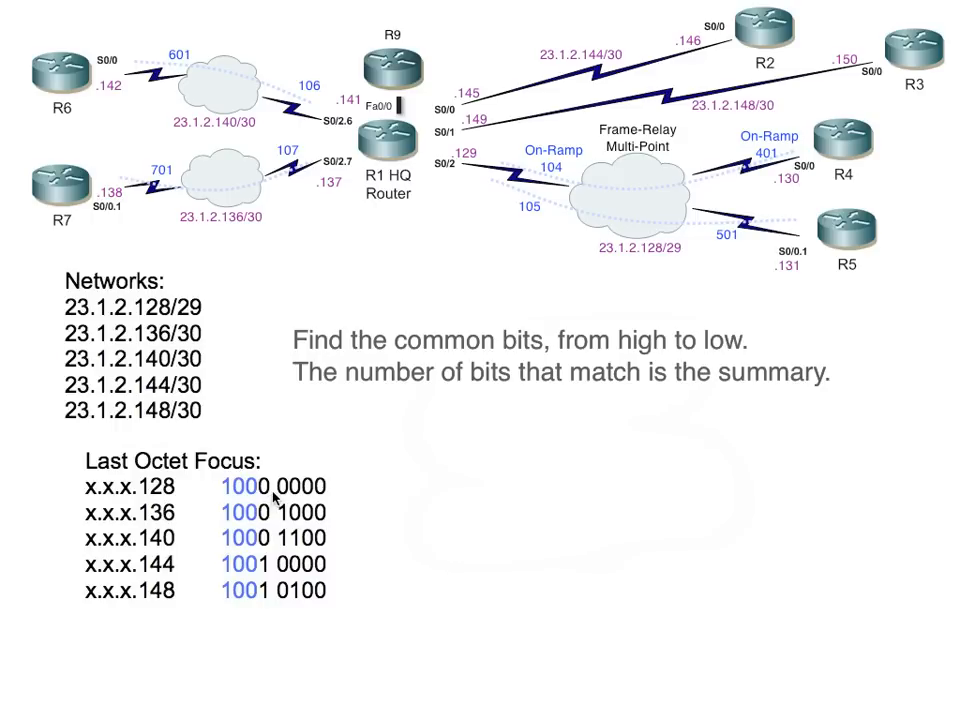
mouse_move(308, 490)
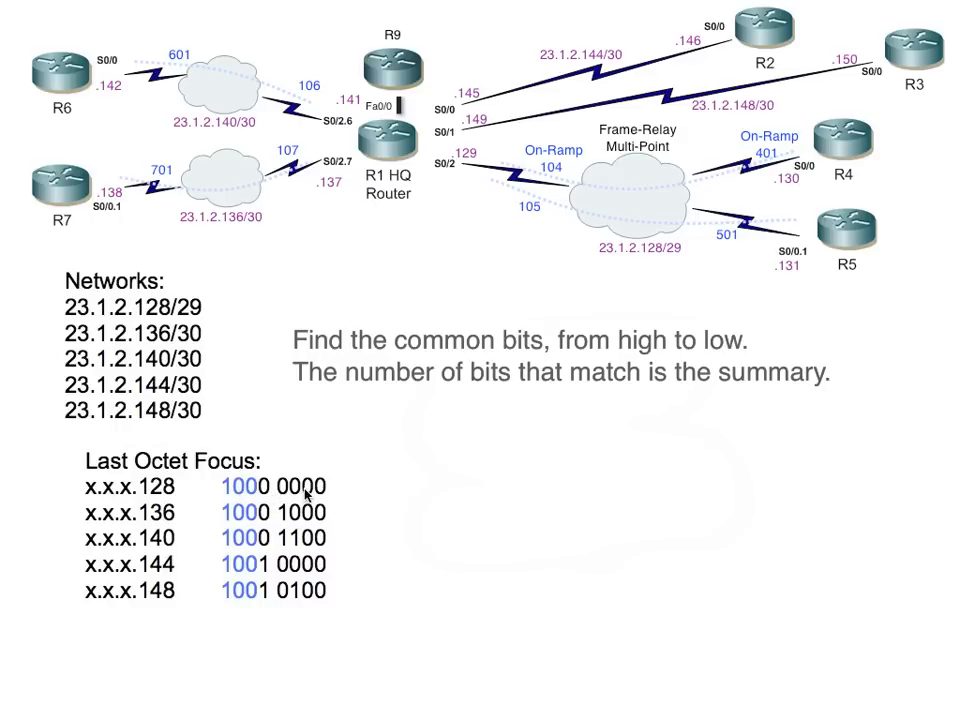
mouse_move(278, 502)
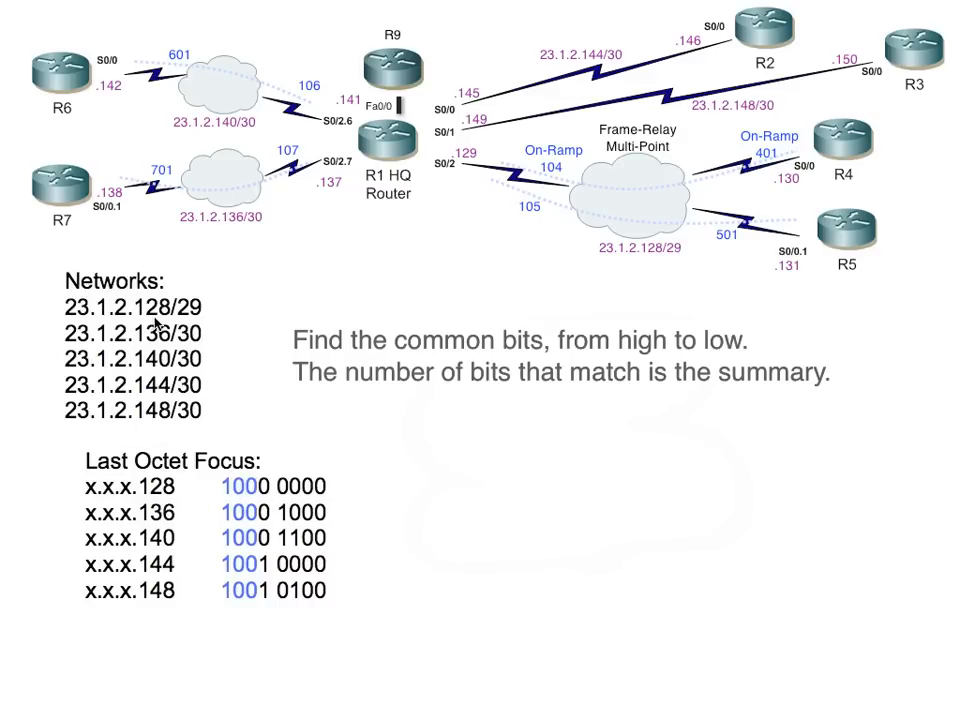
mouse_move(264, 528)
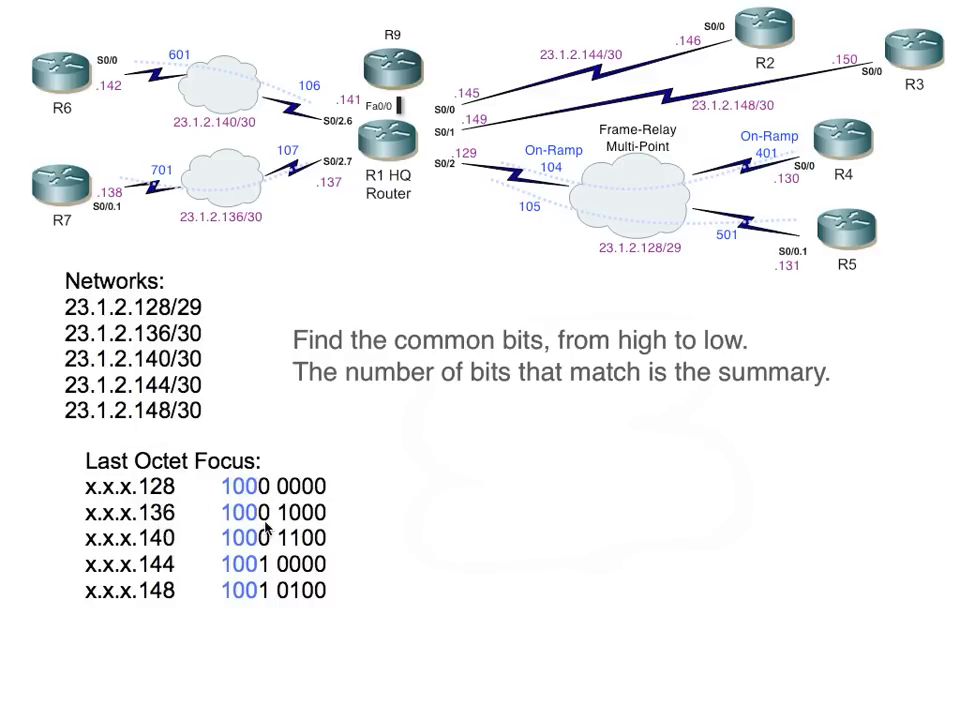
mouse_move(198, 584)
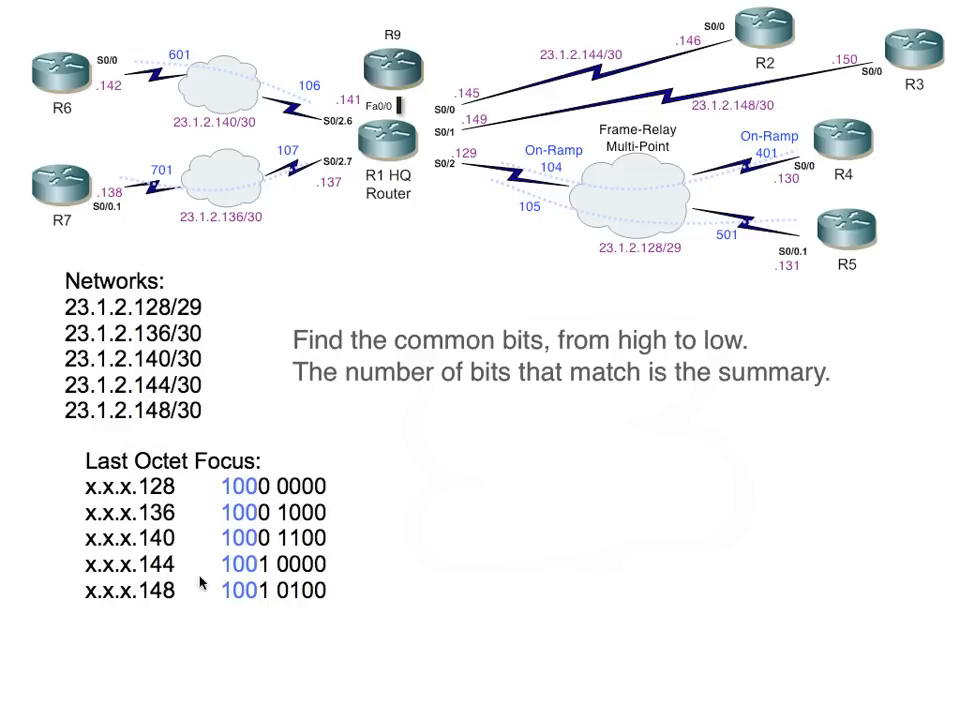
mouse_move(244, 608)
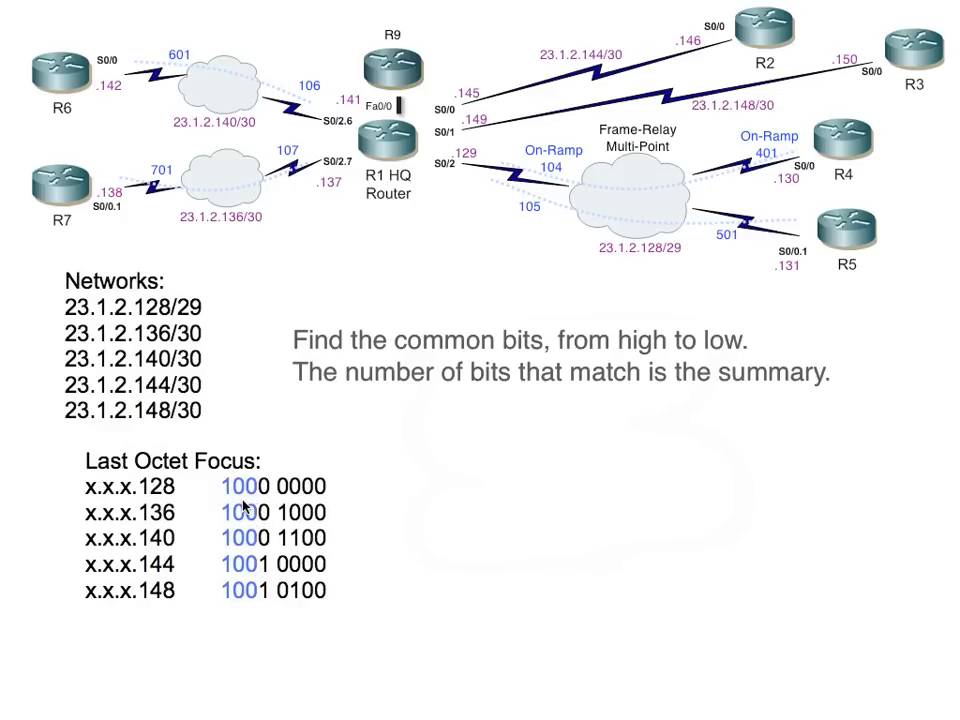
mouse_move(250, 596)
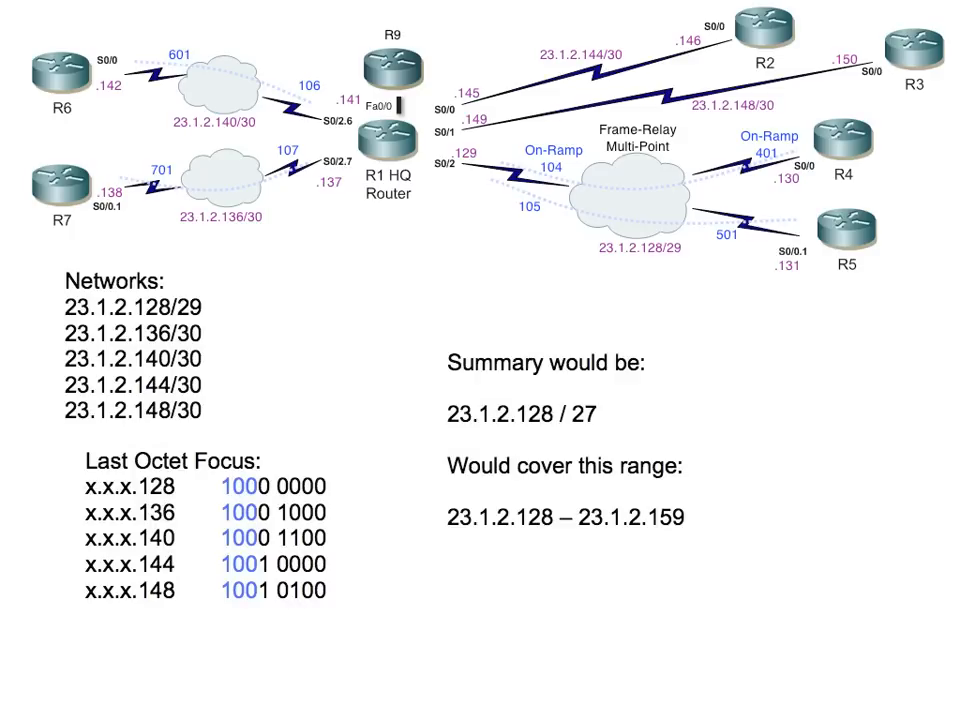
mouse_move(168, 496)
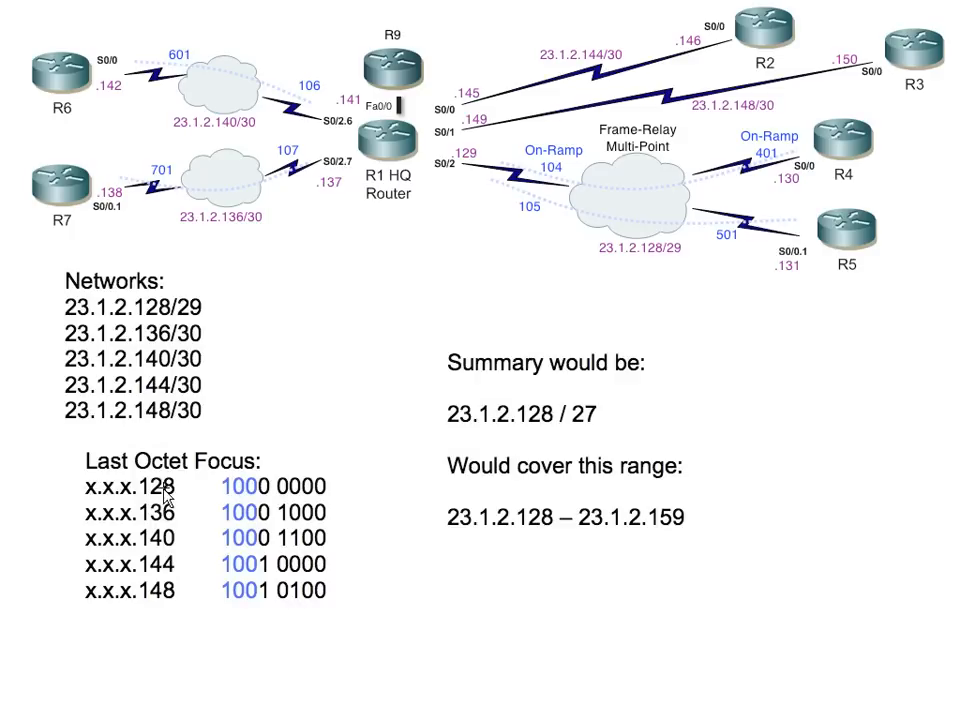
mouse_move(240, 504)
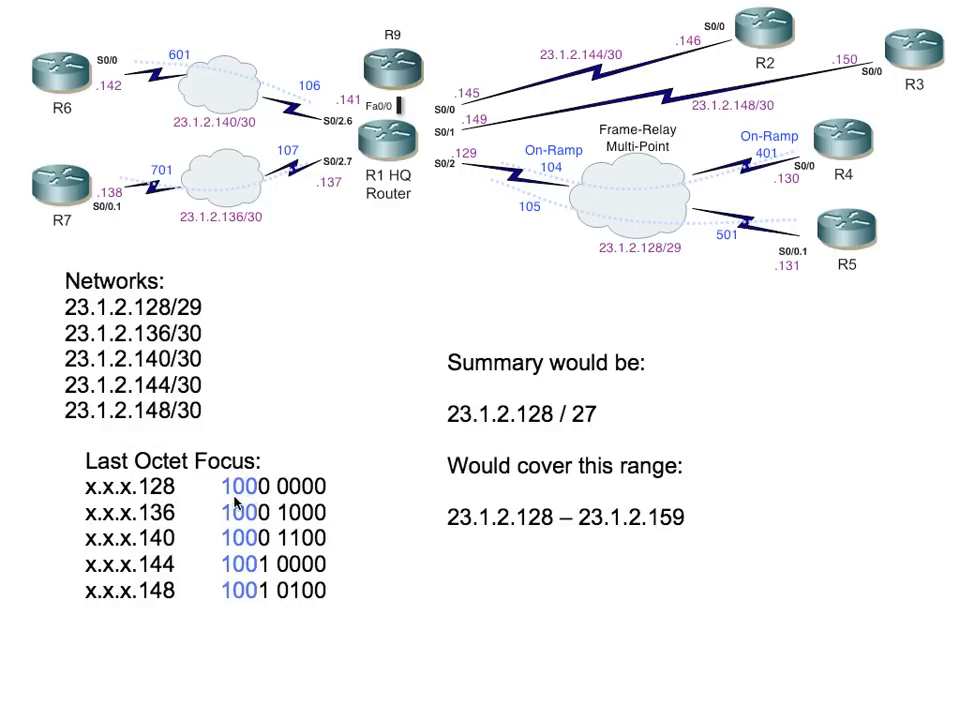
mouse_move(264, 510)
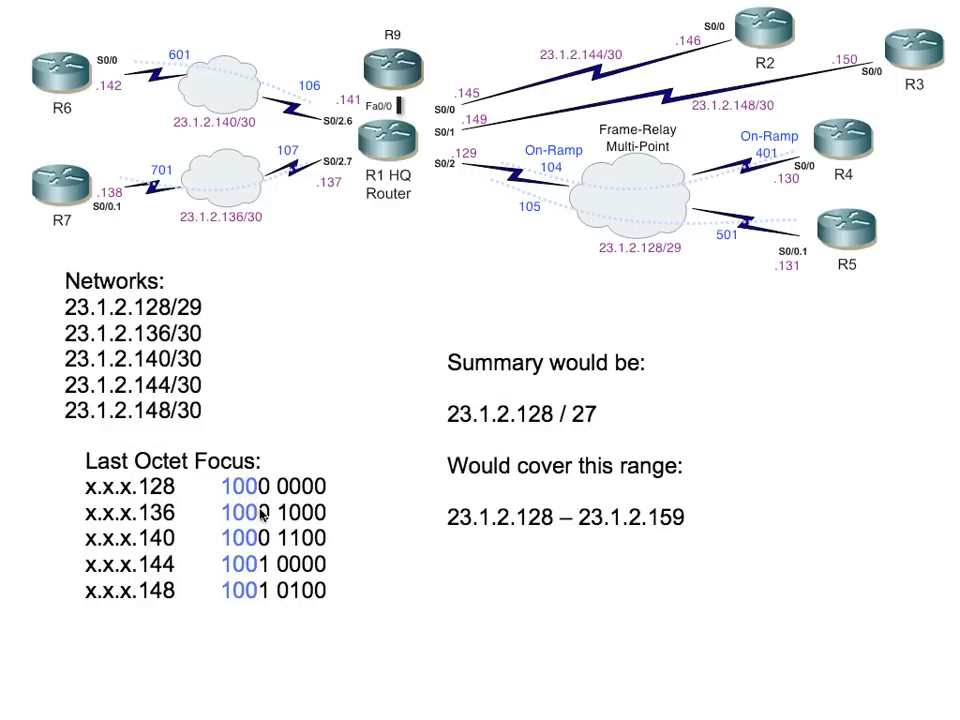
mouse_move(584, 430)
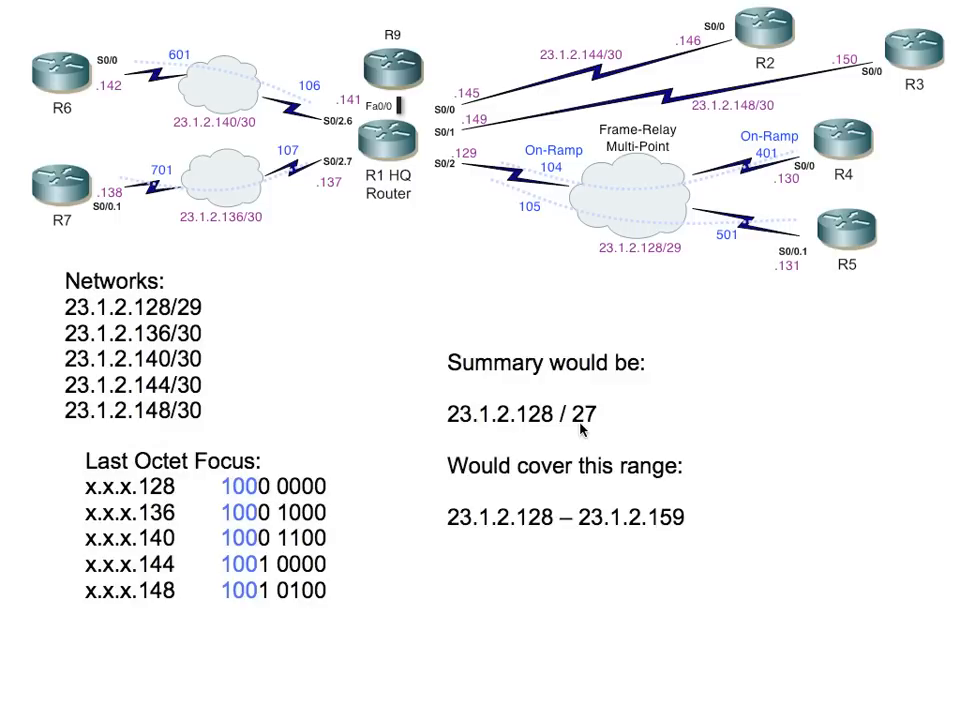
mouse_move(440, 78)
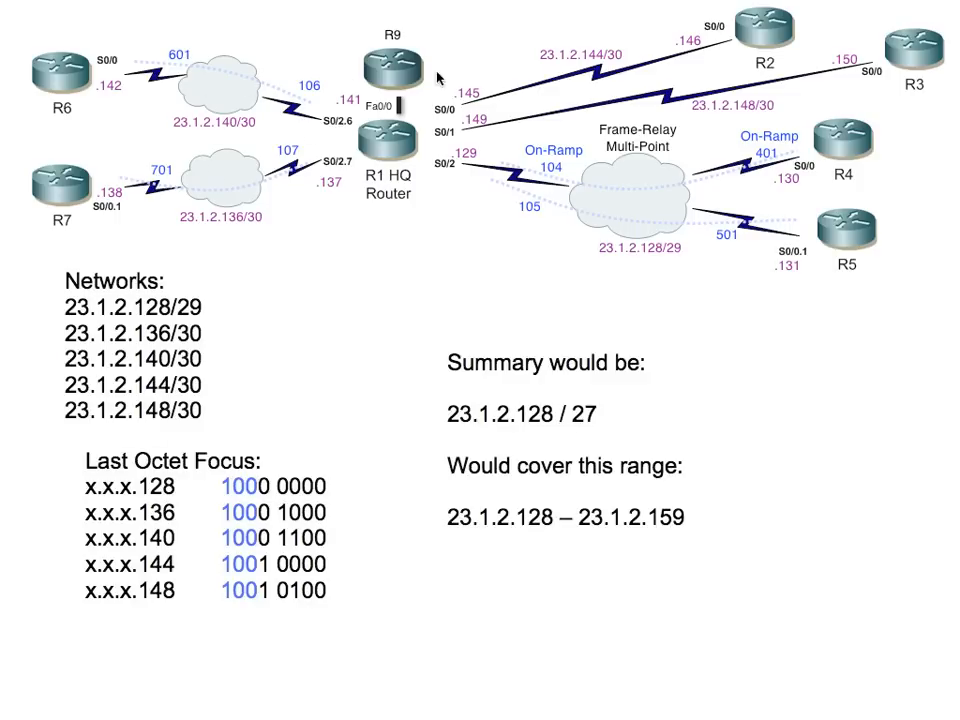
mouse_move(480, 424)
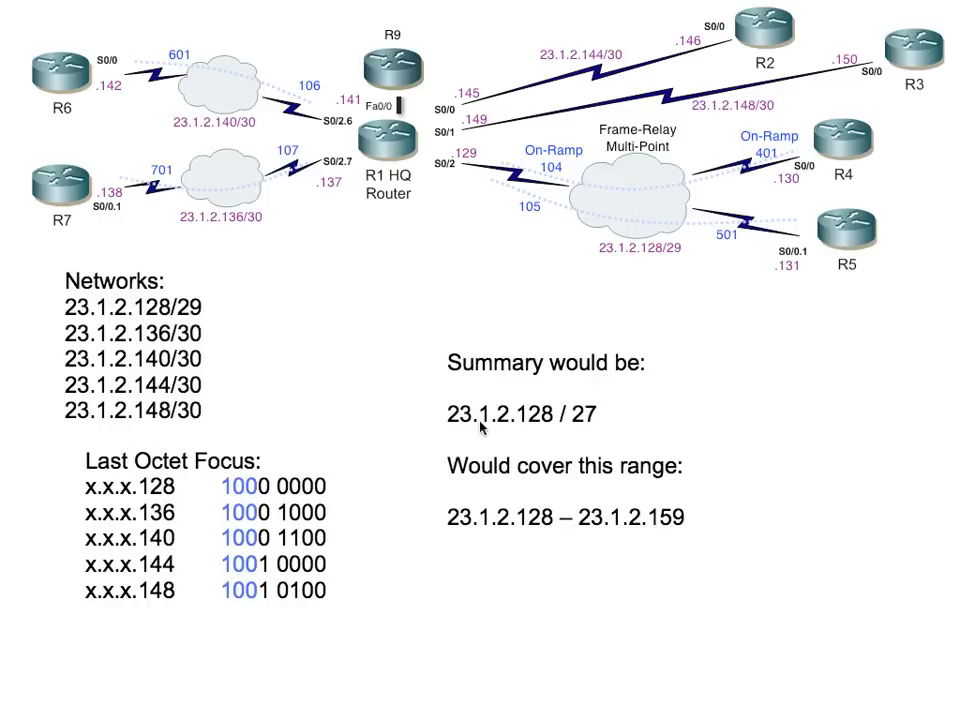
mouse_move(250, 498)
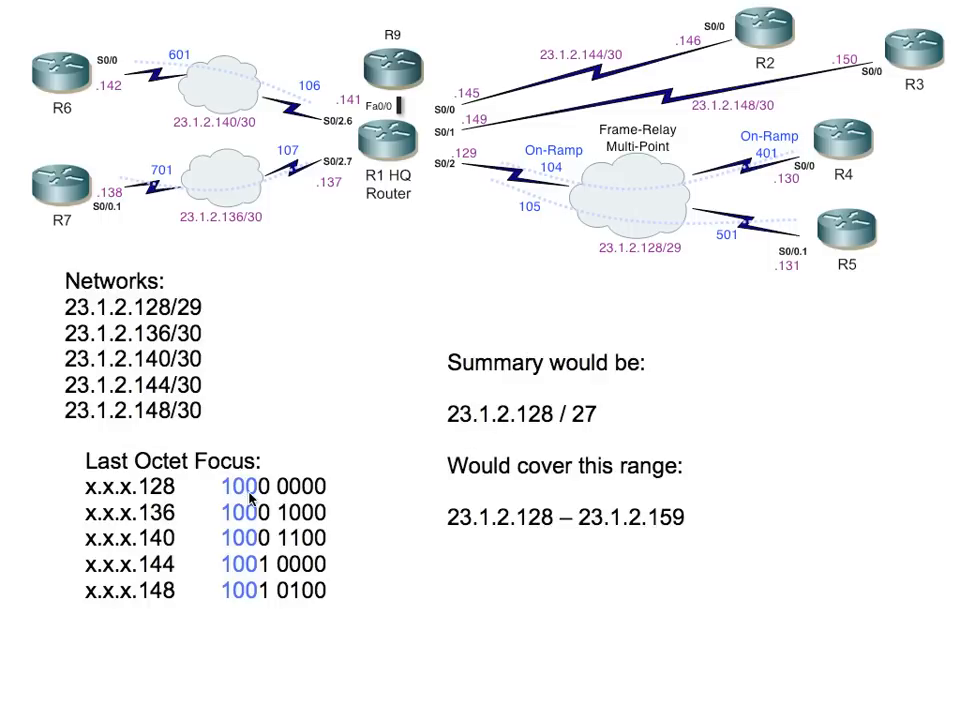
mouse_move(250, 500)
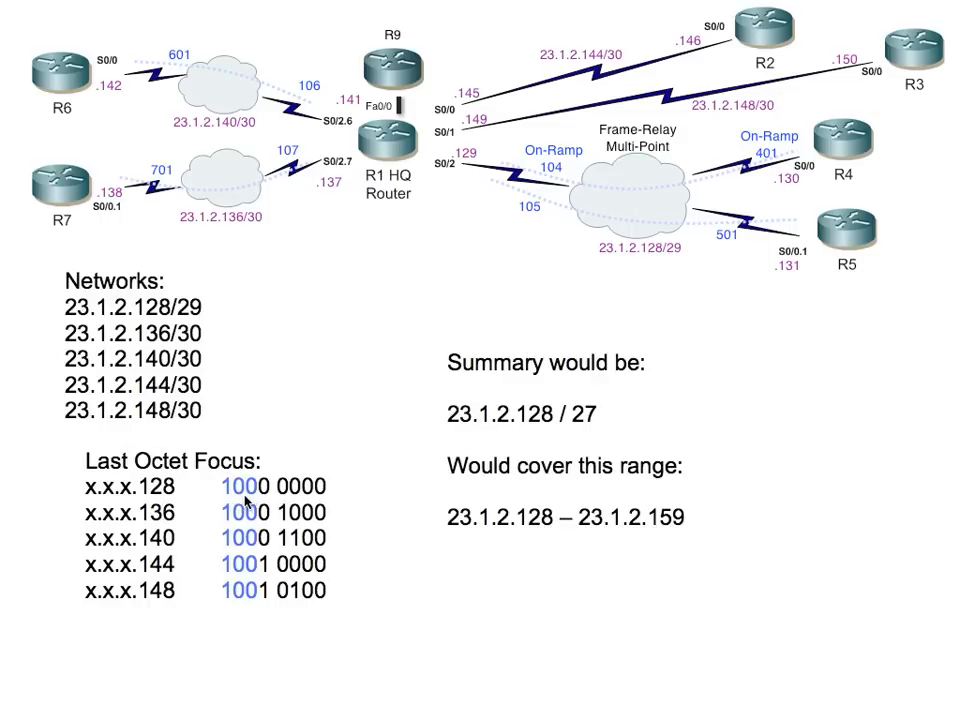
mouse_move(588, 432)
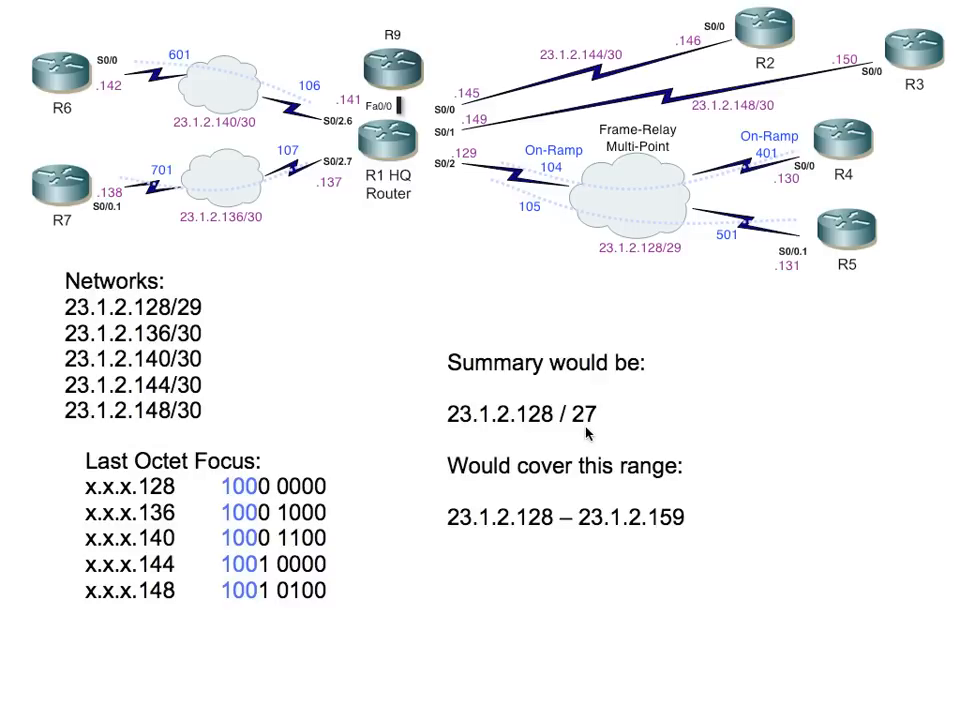
mouse_move(504, 482)
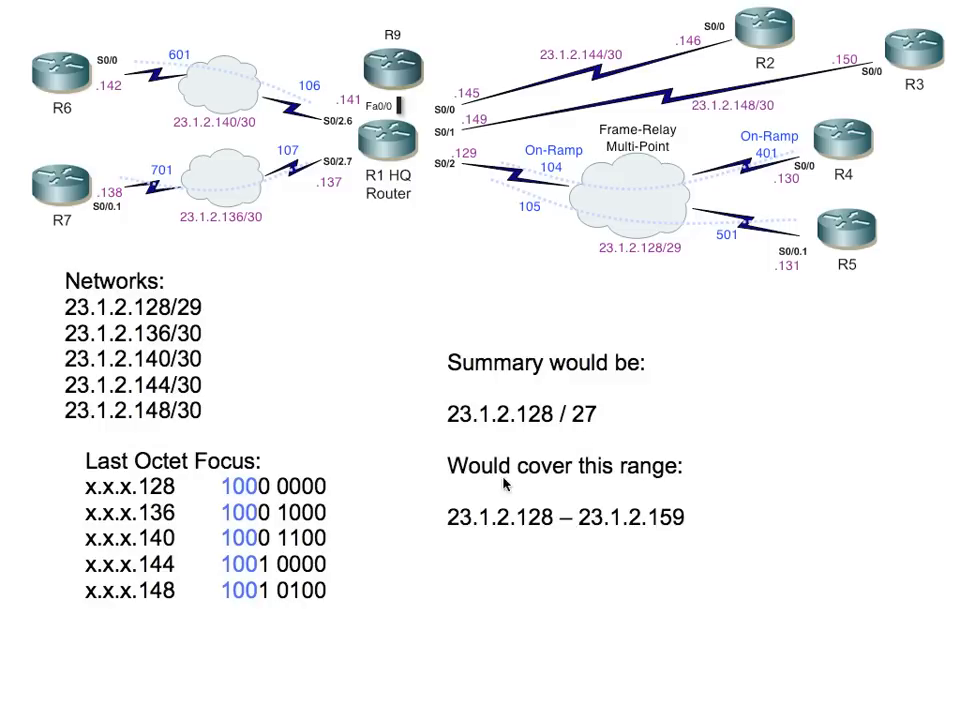
mouse_move(256, 496)
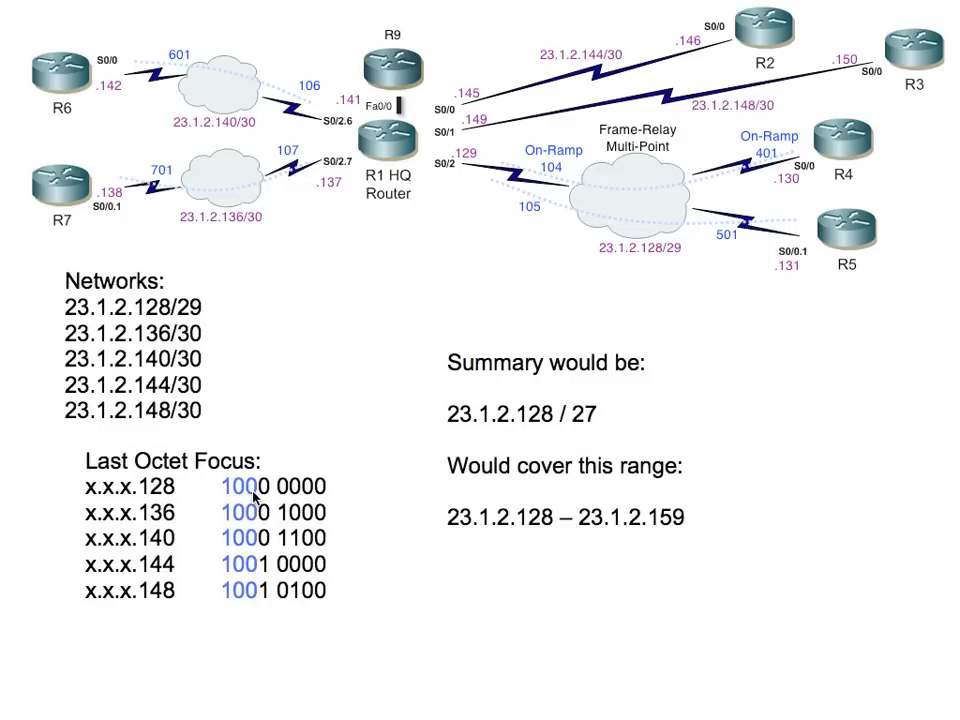
mouse_move(528, 442)
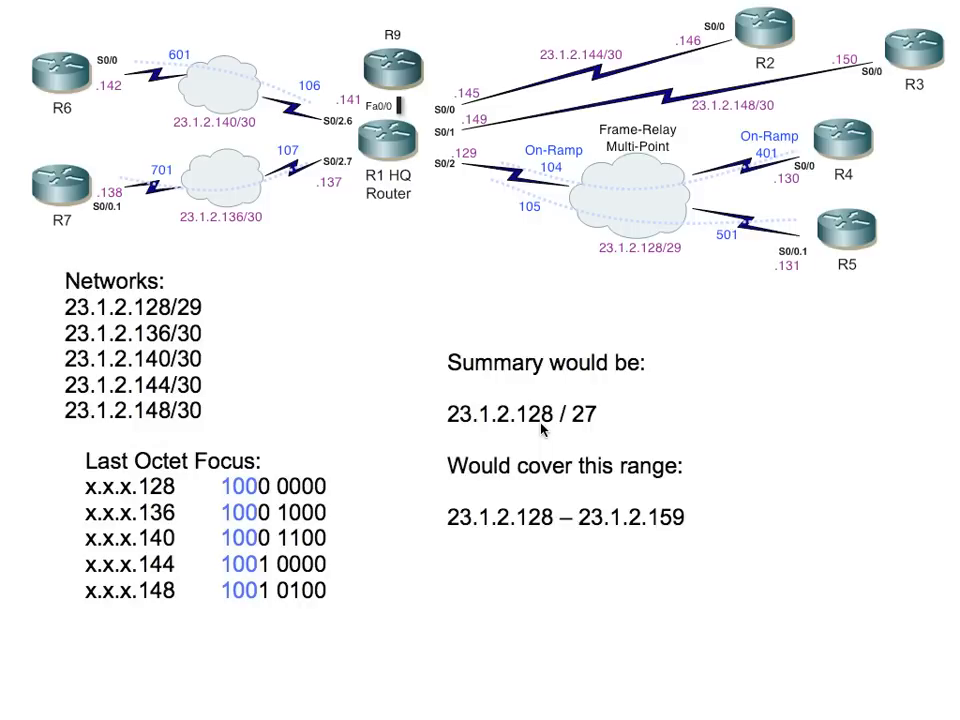
mouse_move(542, 536)
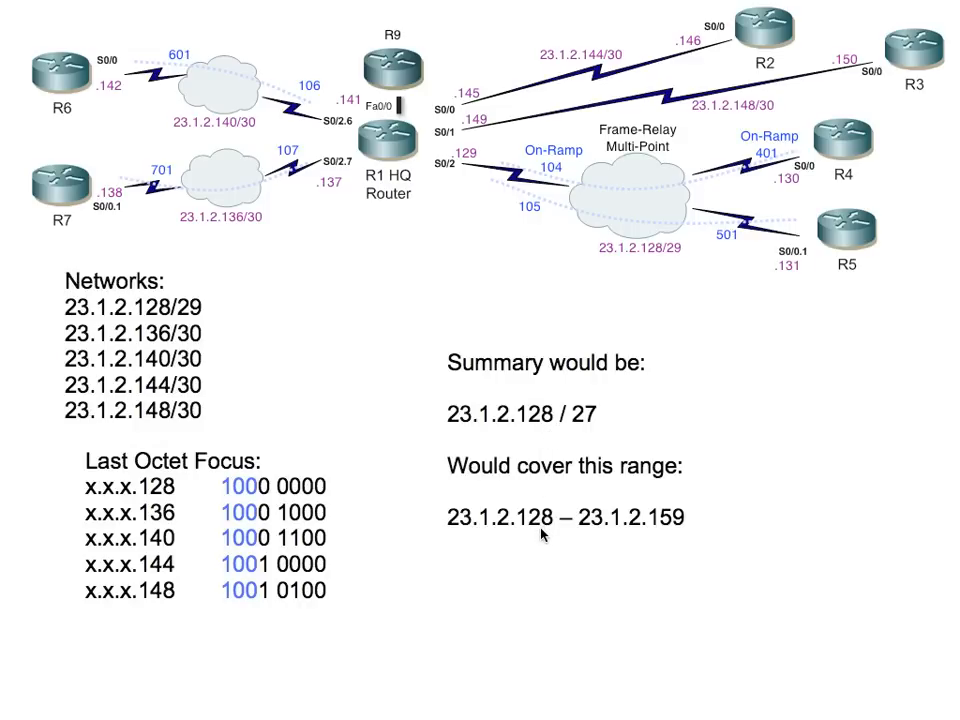
mouse_move(668, 532)
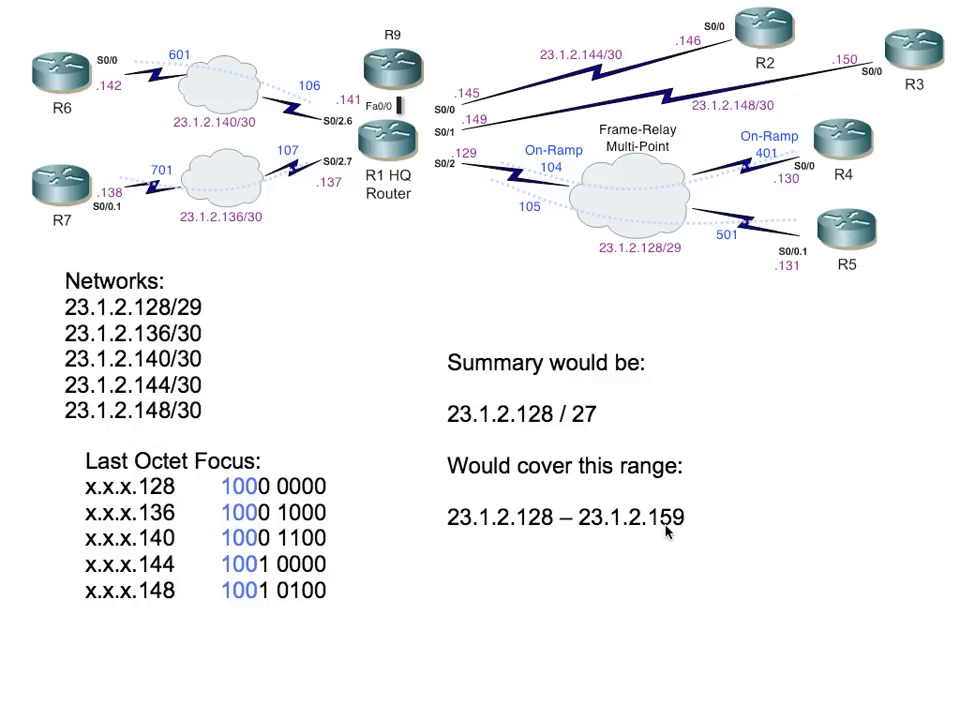
mouse_move(632, 258)
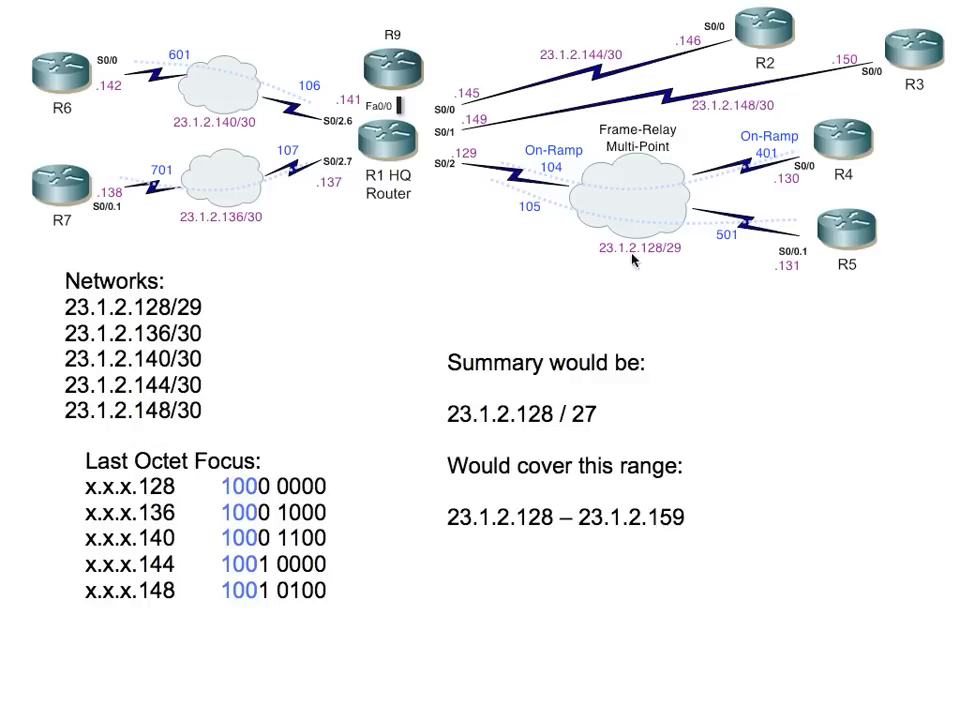
mouse_move(722, 532)
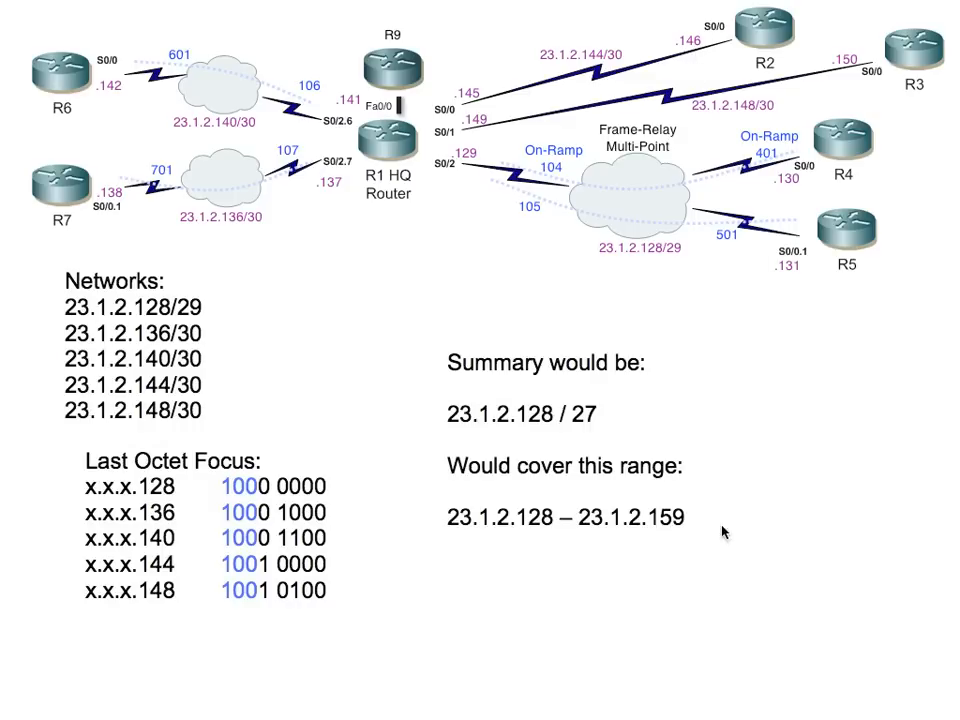
mouse_move(662, 546)
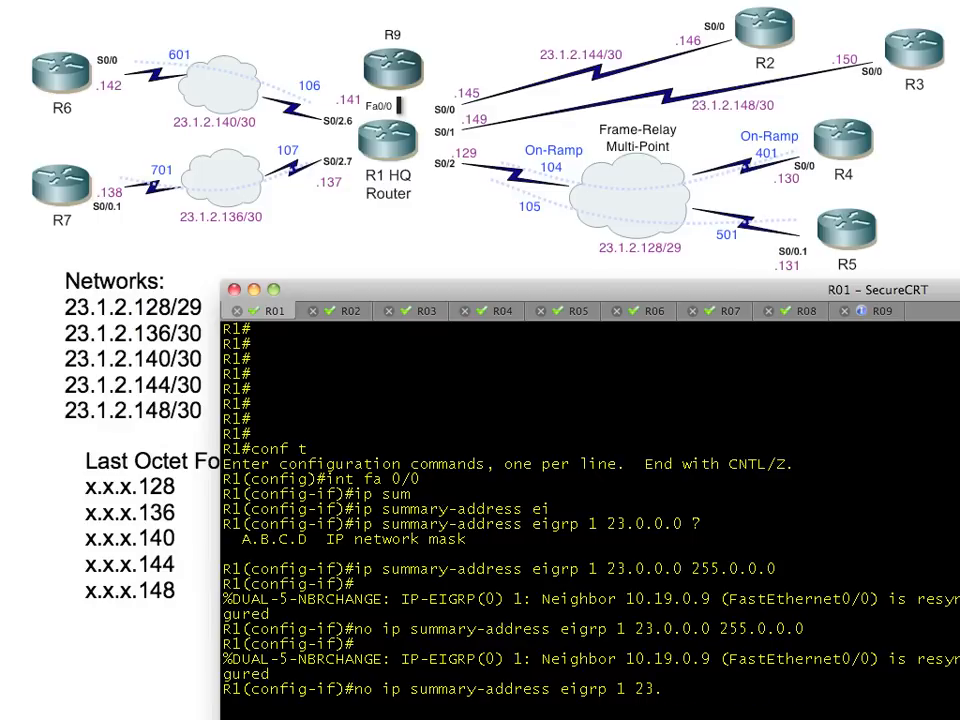
On R1 fa0/0, configure the EIGRP 1 summary 23.1.2.128 255.255.255.224
text(1.2)
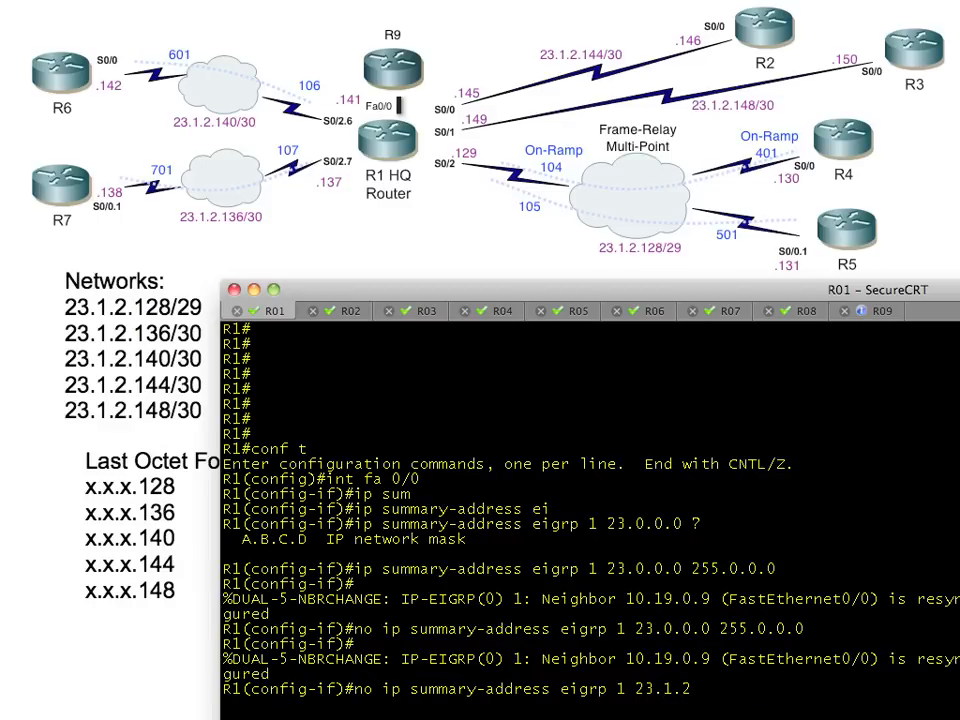
text(.)
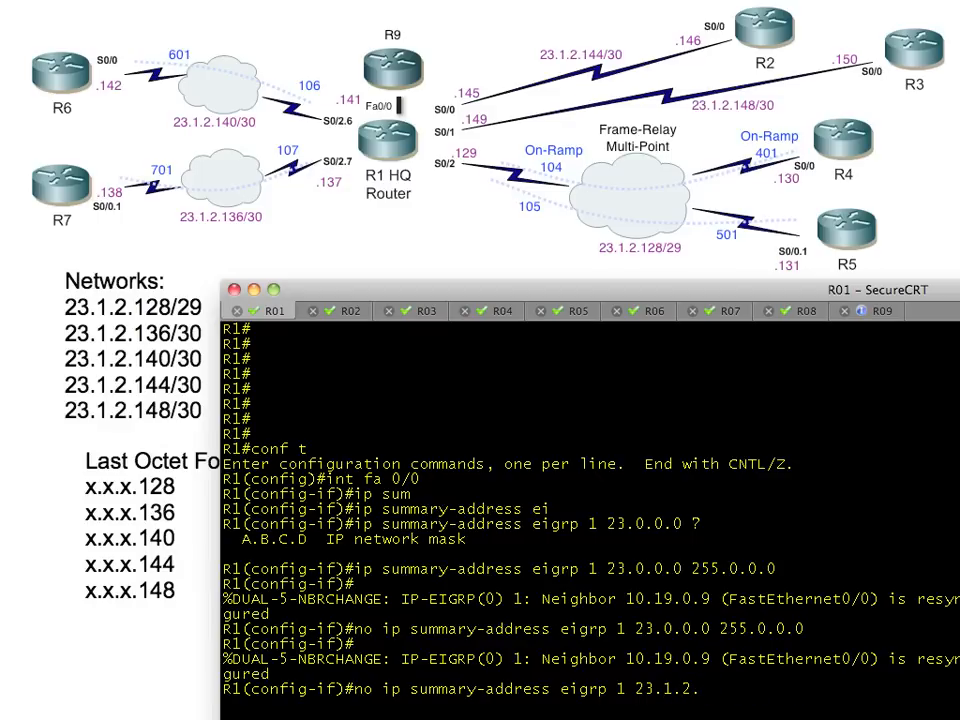
text(128 255.255.255.224)
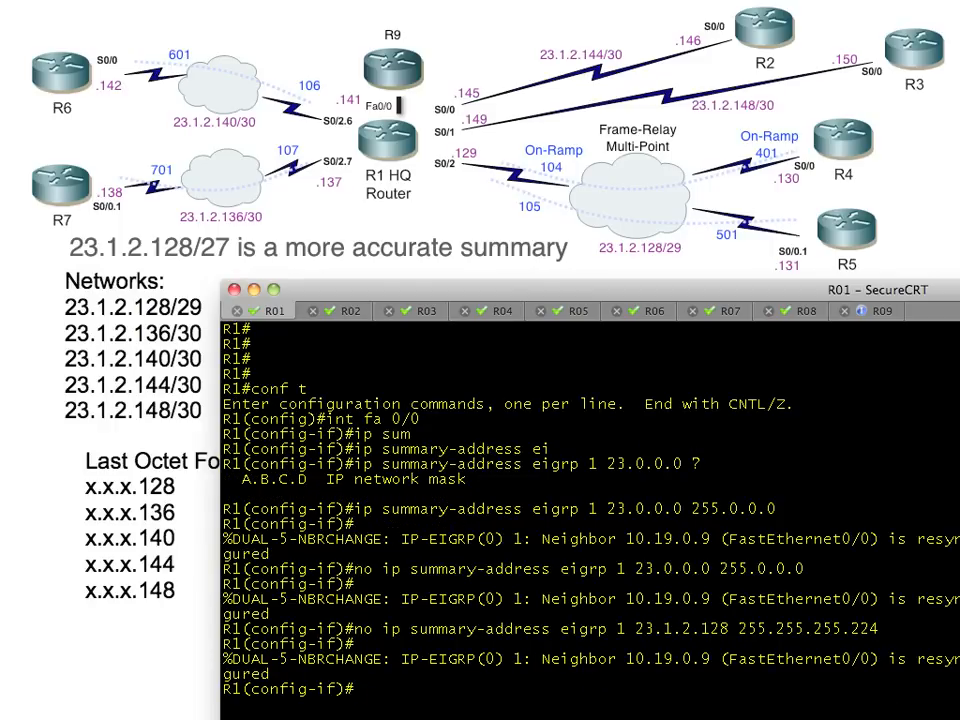
text(no ip summary-address eigrp 1 23.1.2.128 255.255.255.224)
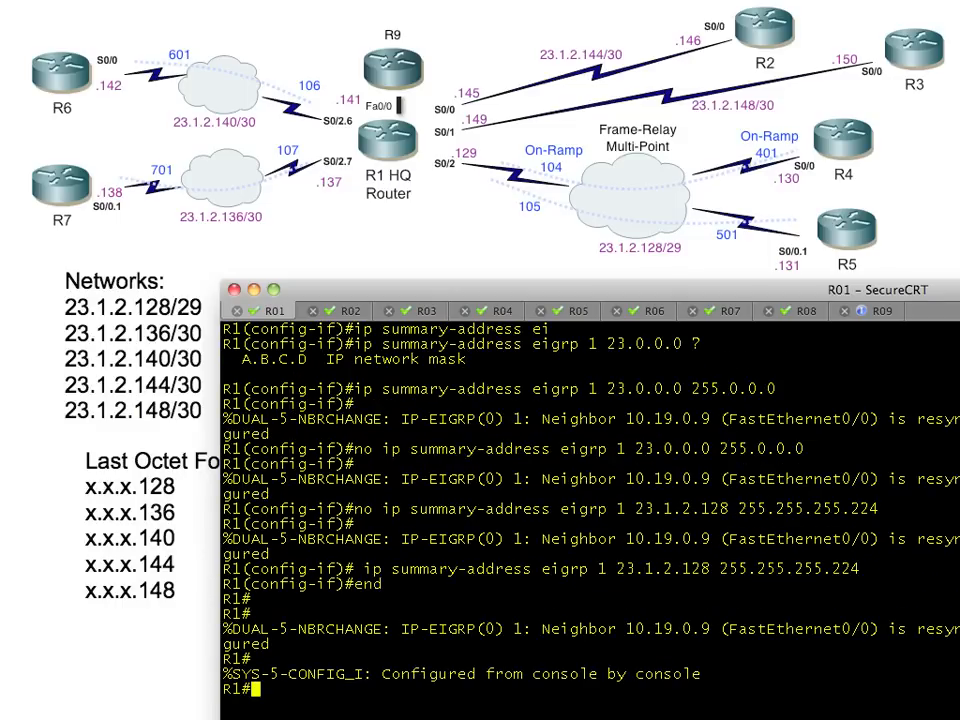
click(878, 312)
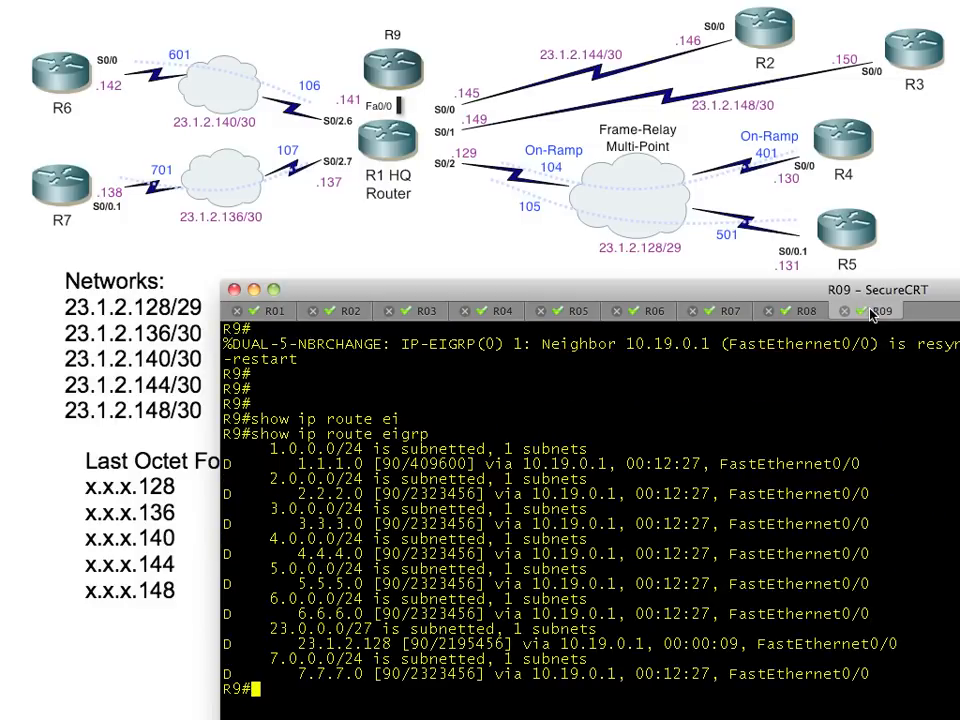
mouse_move(300, 616)
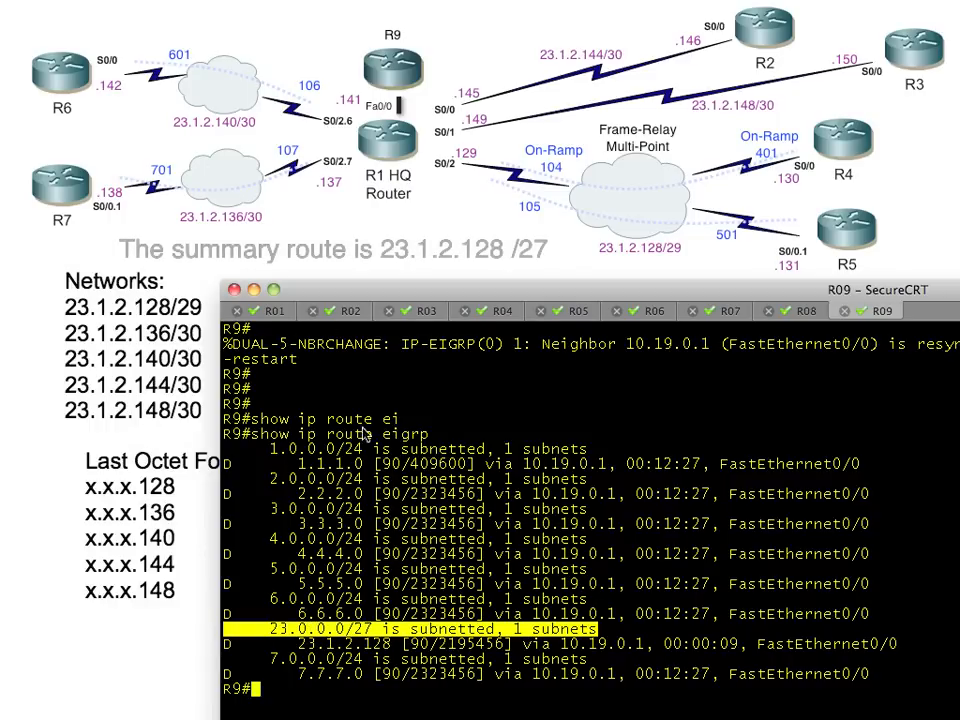
mouse_move(420, 604)
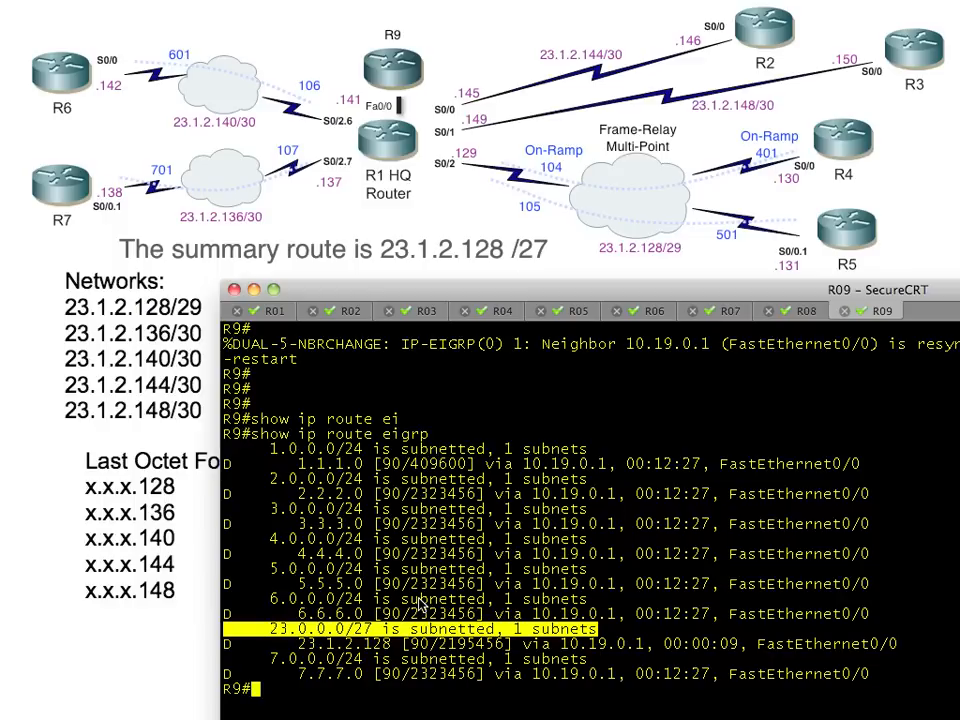
mouse_move(410, 70)
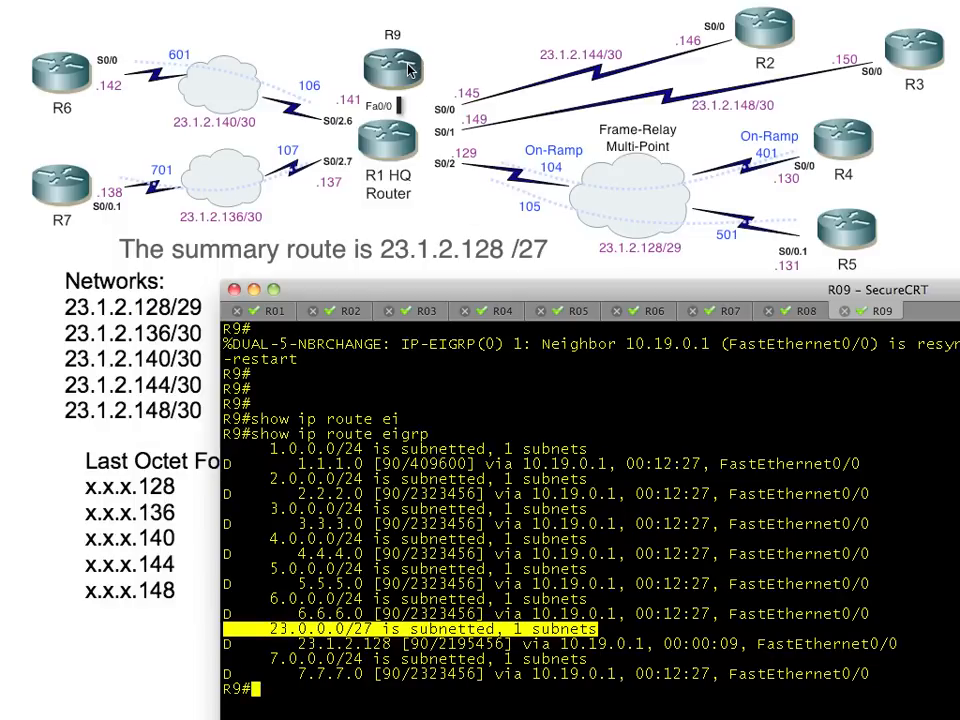